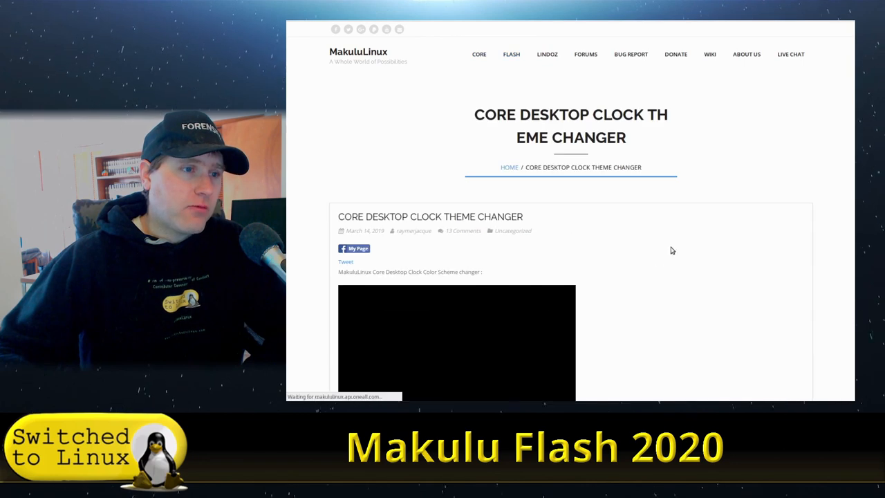
- Scroll through the Core clock theme changer post, then open and browse the LinDoz release page
scroll("down", 3)
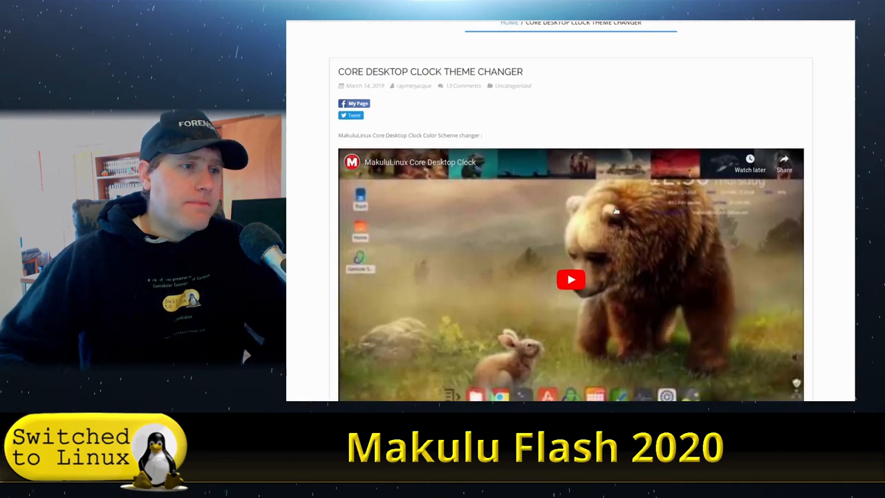
scroll("down", 3)
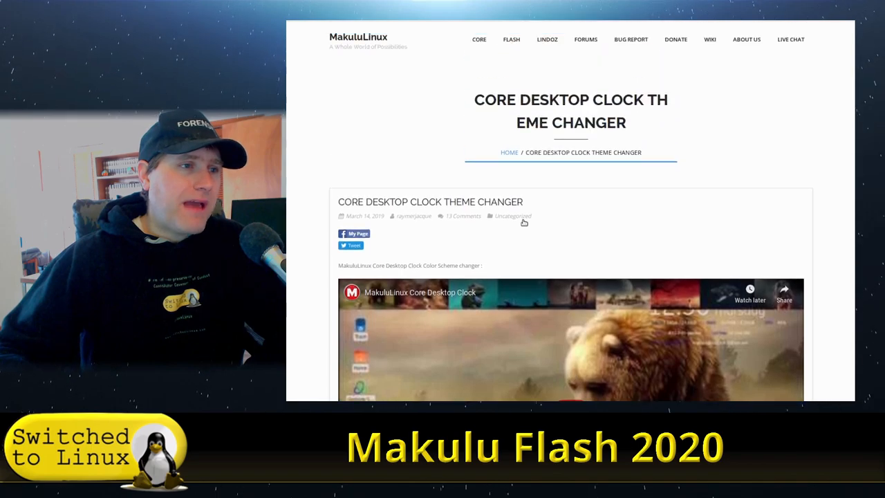
left_click(547, 40)
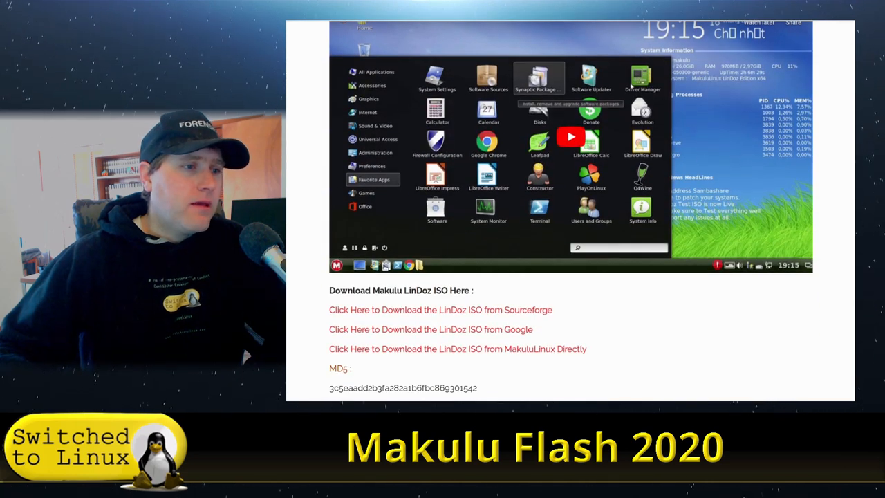
scroll("down", 3)
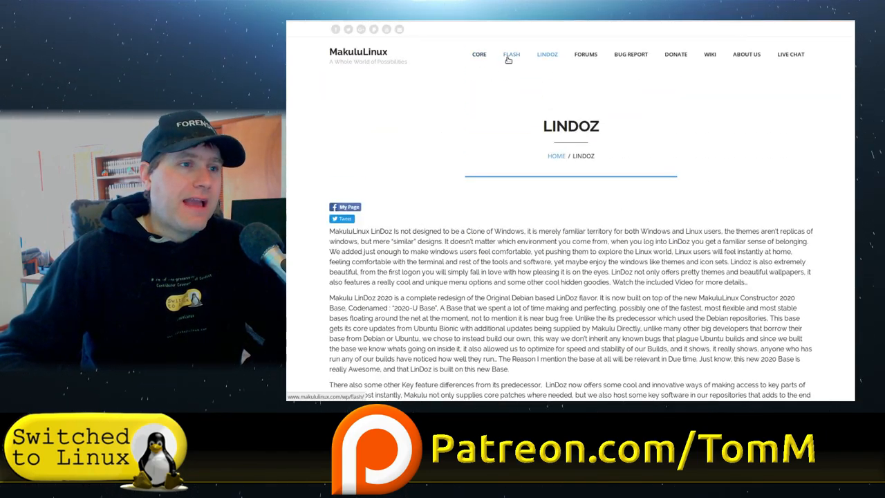
- Open the Flash 2020 page, select 'GTK3.20', and read down to the Wine and Compiz sections
left_click(511, 54)
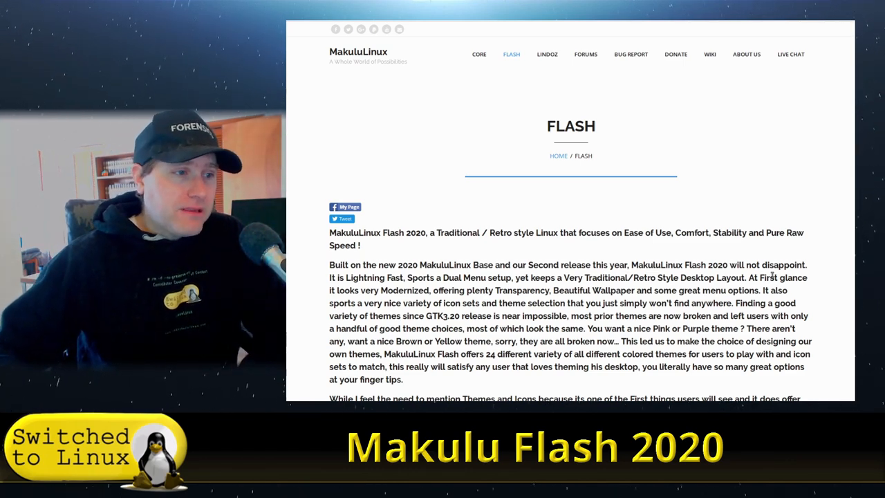
scroll("down", 3)
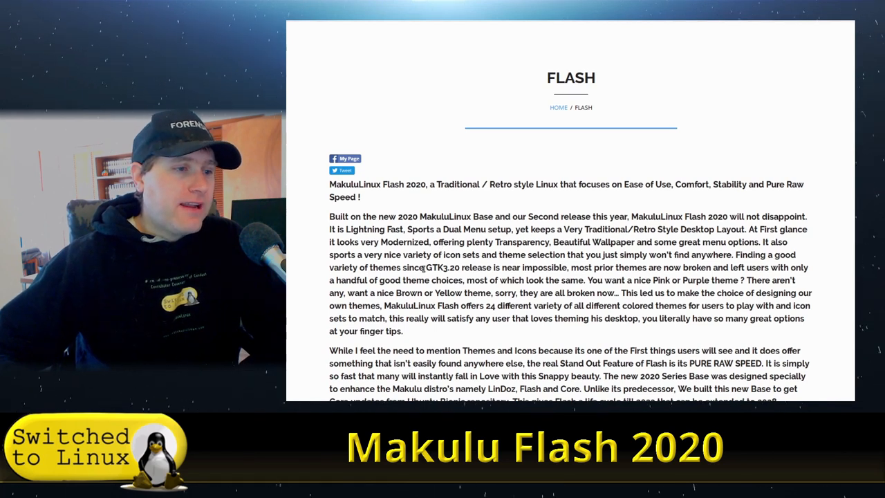
double_click(443, 267)
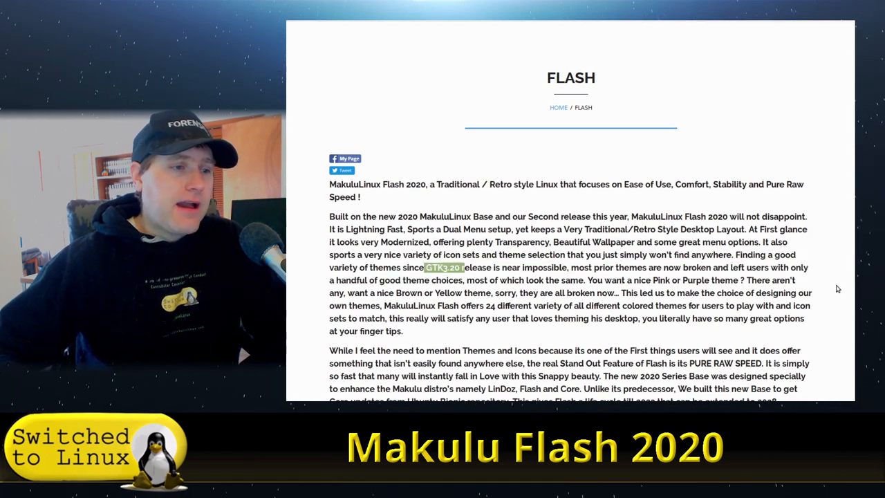
mouse_move(806, 288)
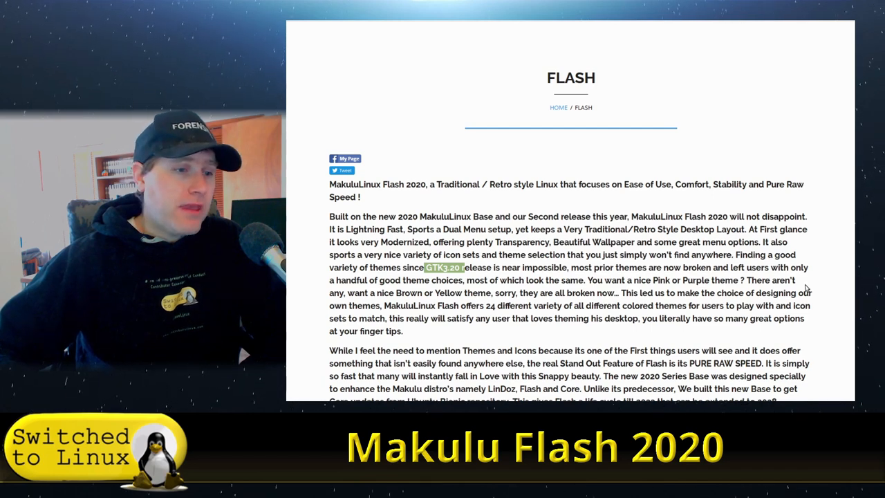
scroll("down", 3)
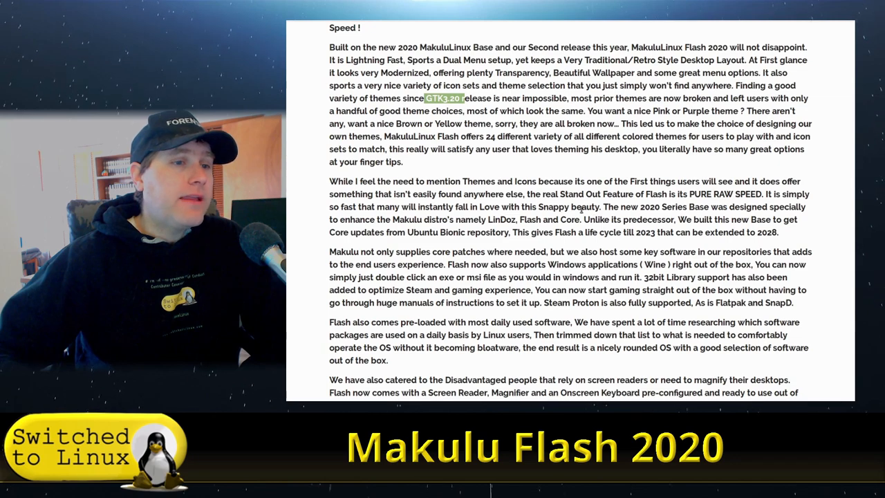
scroll("down", 3)
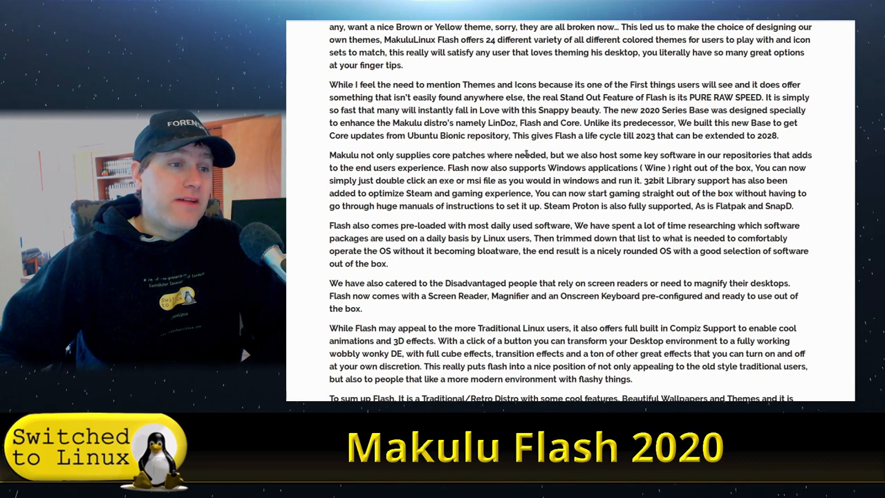
- Highlight '32bit Library support has' and scroll on to the Stand out Features heading
left_click_drag(529, 155, 744, 167)
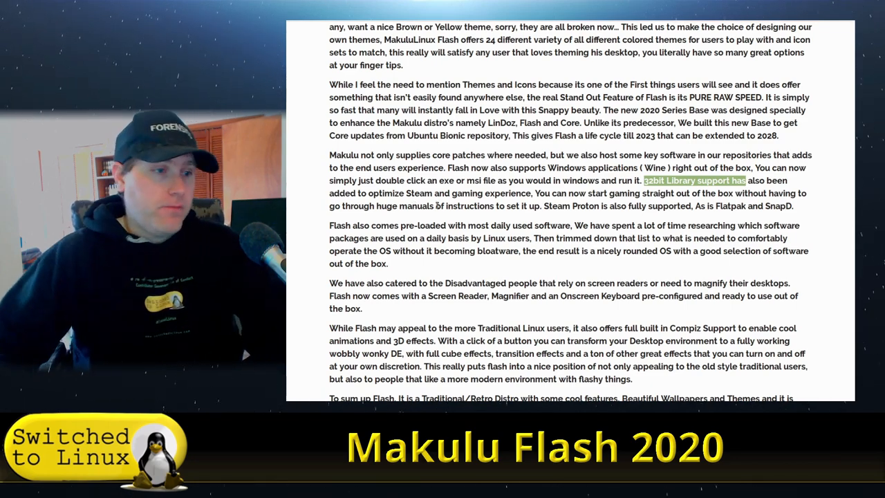
scroll("down", 3)
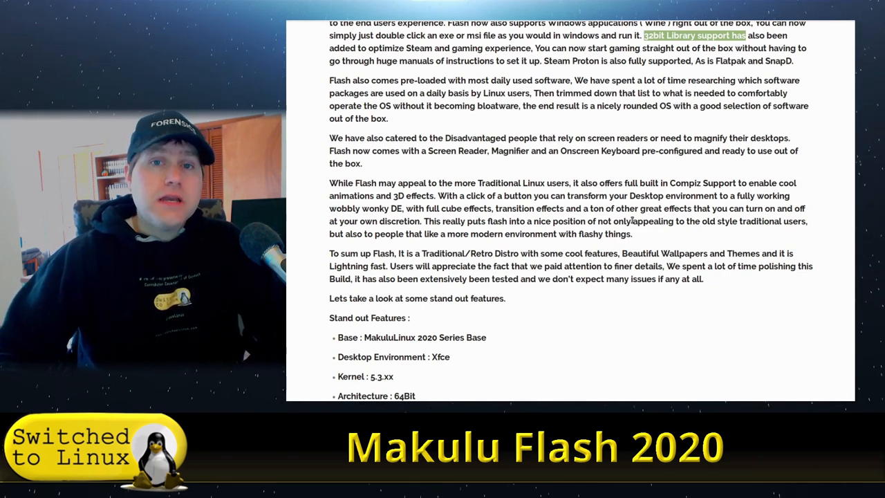
scroll("down", 3)
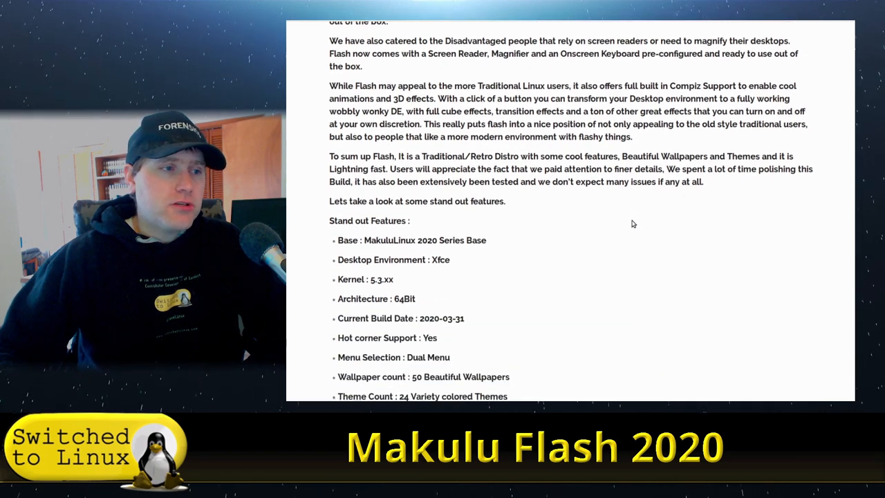
- Scroll through the Stand out Features list and the Important Things to Know section
scroll("down", 3)
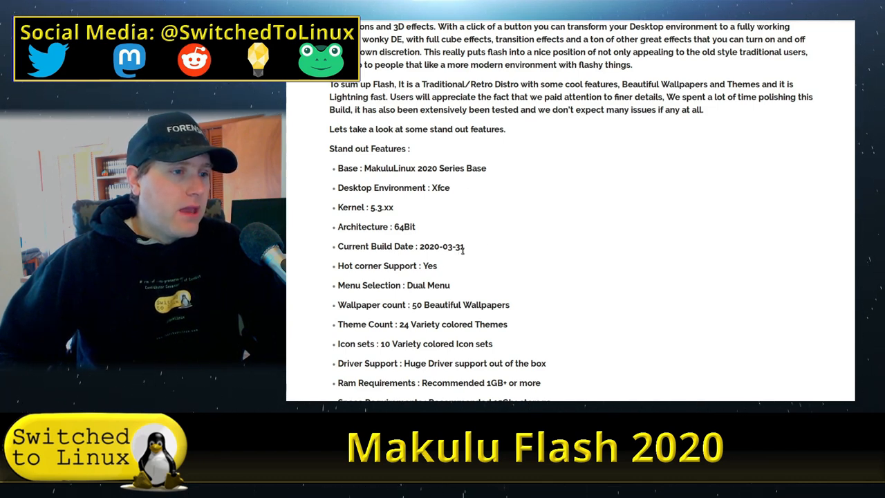
scroll("down", 3)
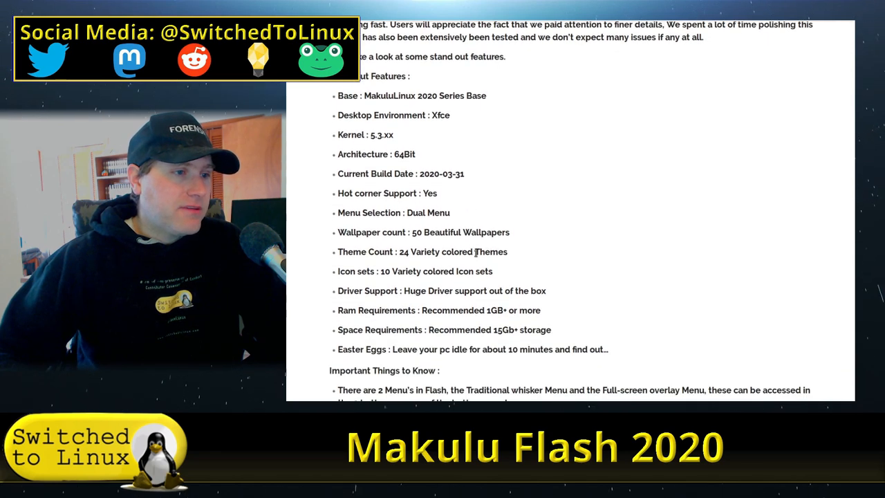
scroll("down", 3)
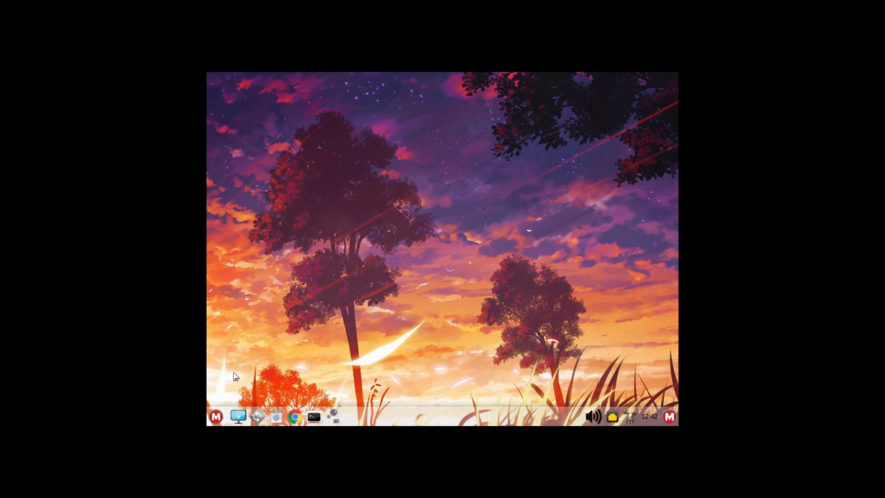
- Maximize the VM display and dismiss the Variety wallpaper menu
left_click(313, 416)
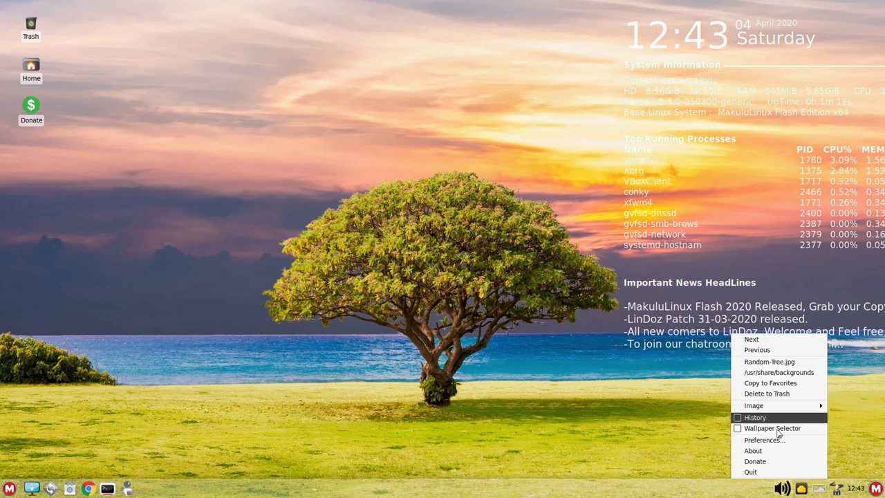
left_click(595, 405)
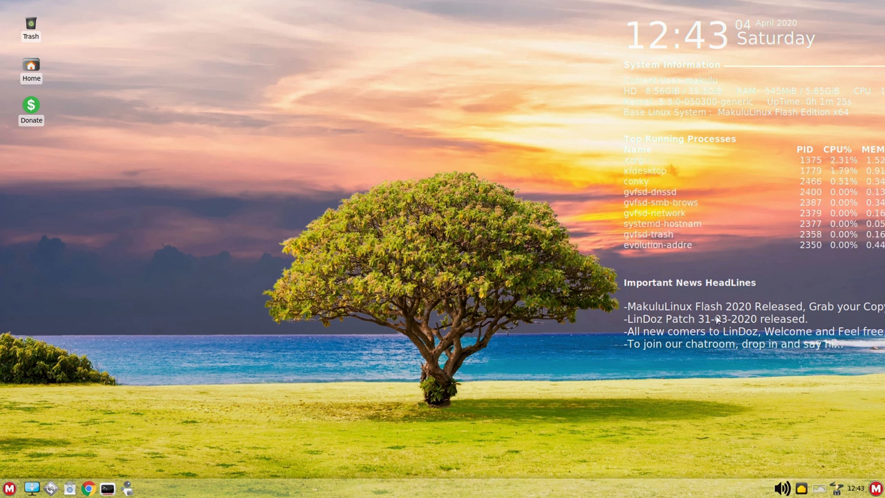
mouse_move(830, 447)
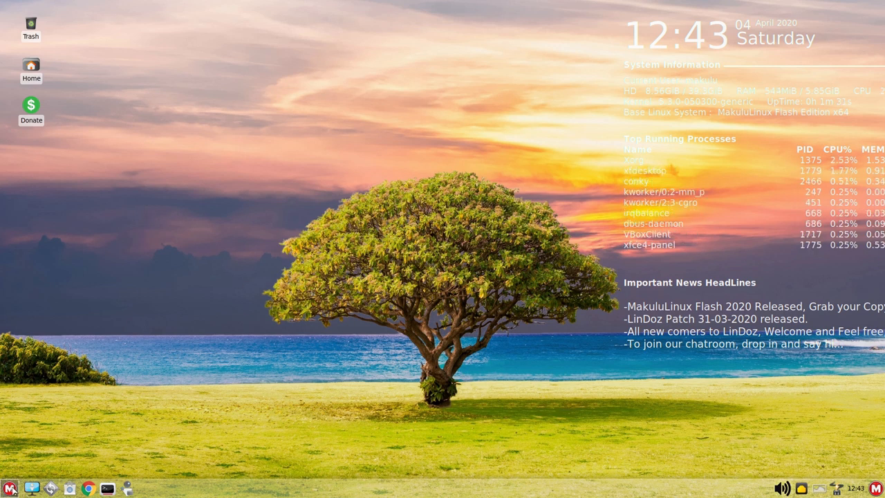
left_click(9, 488)
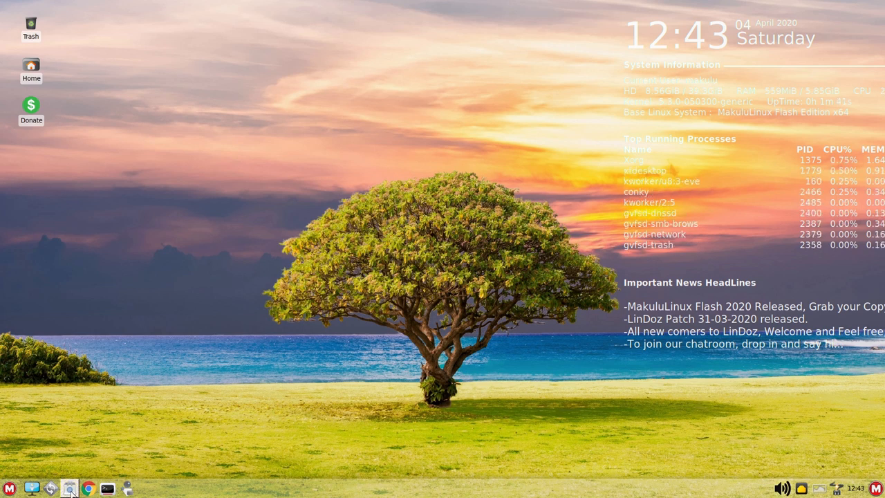
mouse_move(31, 489)
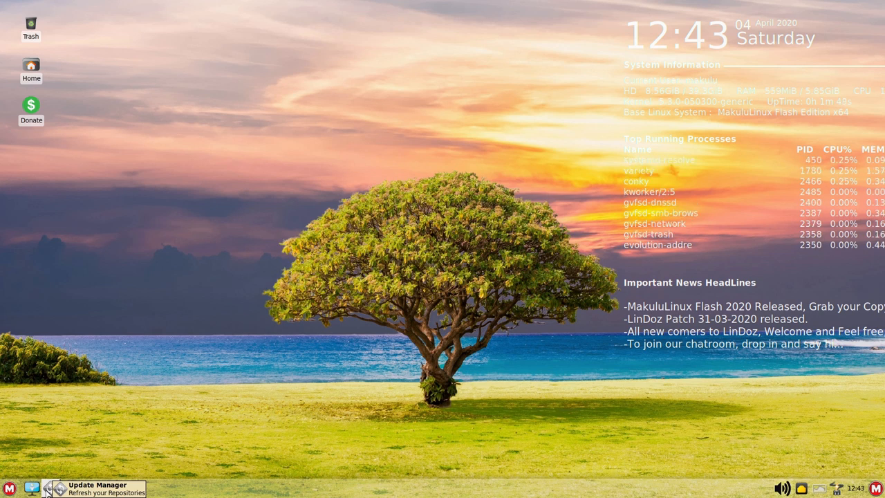
mouse_move(67, 487)
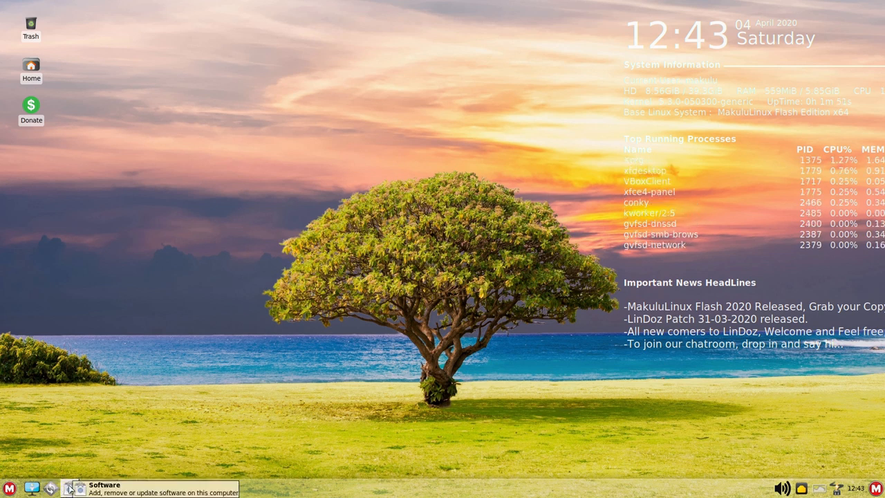
mouse_move(89, 489)
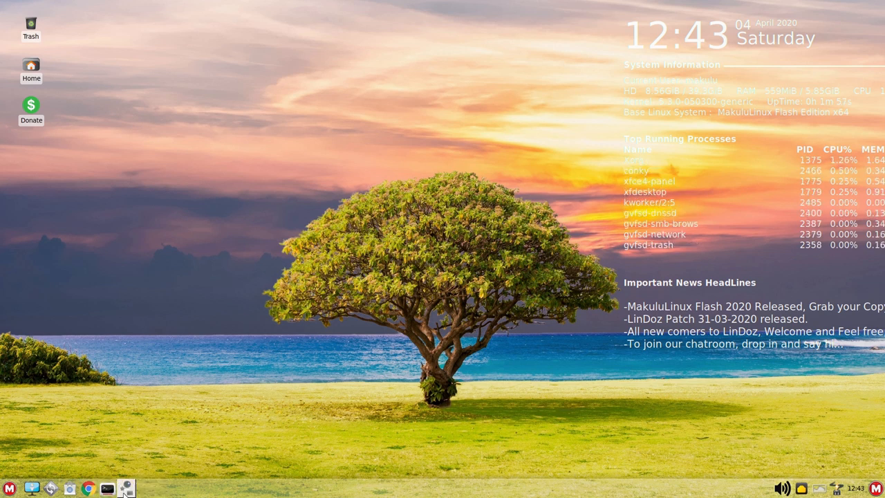
mouse_move(126, 489)
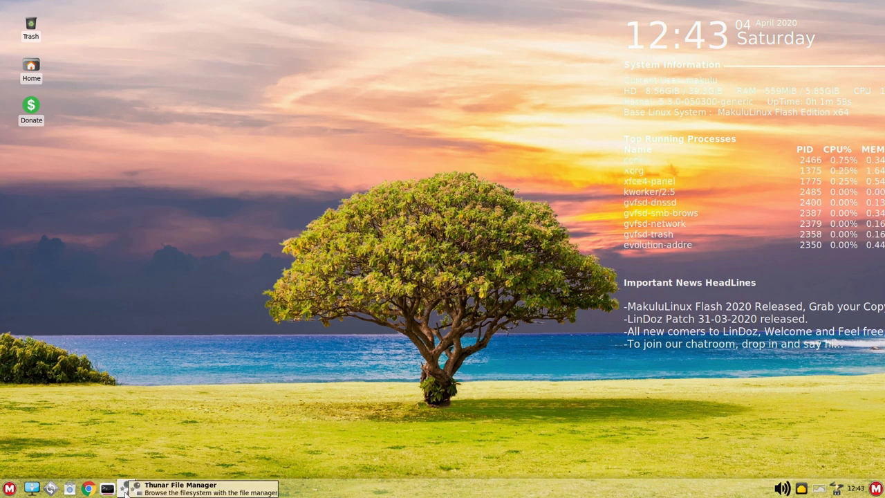
mouse_move(220, 274)
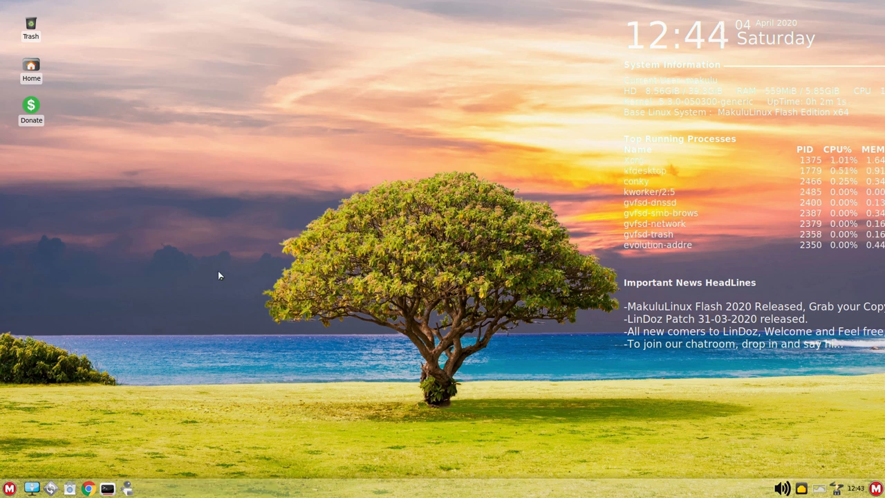
mouse_move(152, 238)
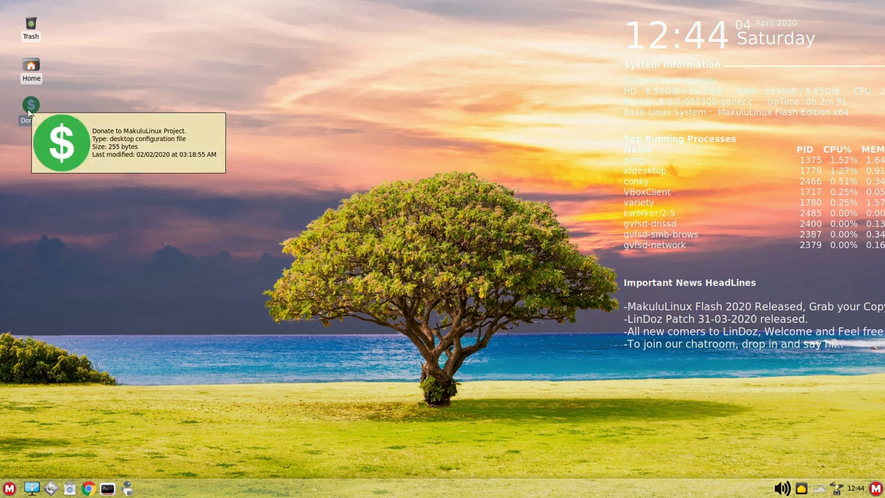
mouse_move(316, 170)
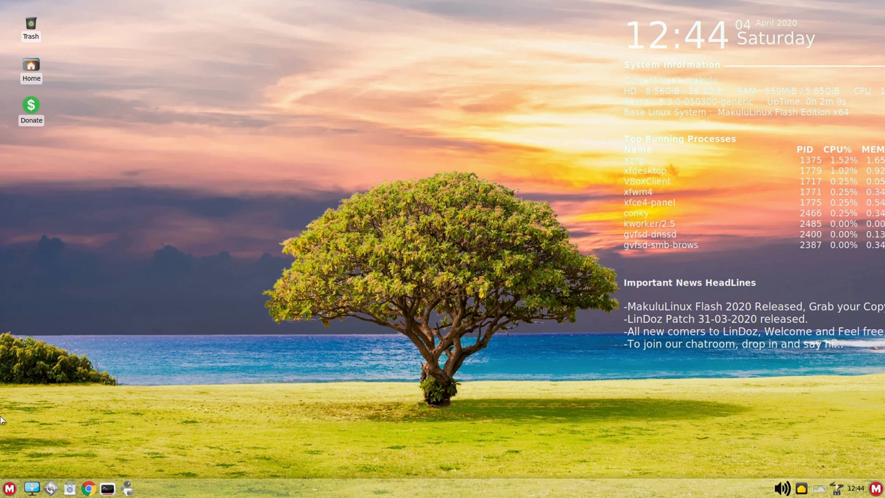
left_click(9, 489)
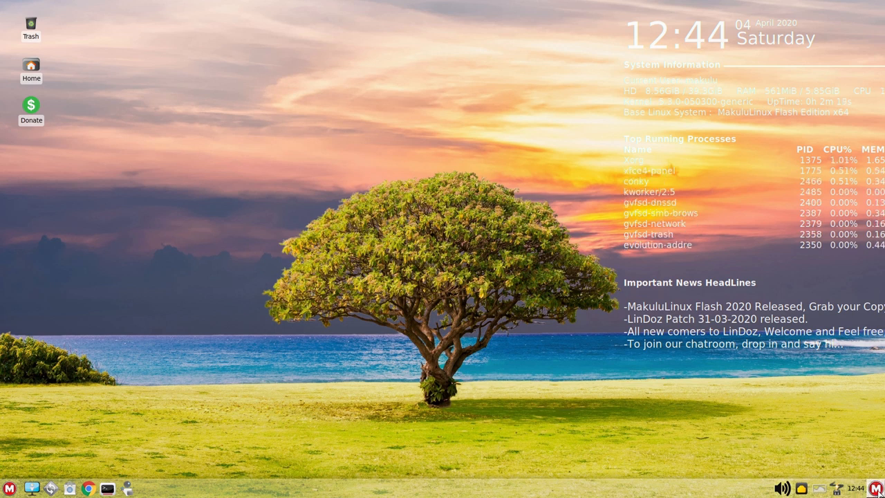
- Bring up the desktop menu to launch the GNOME Software store
right_click(864, 489)
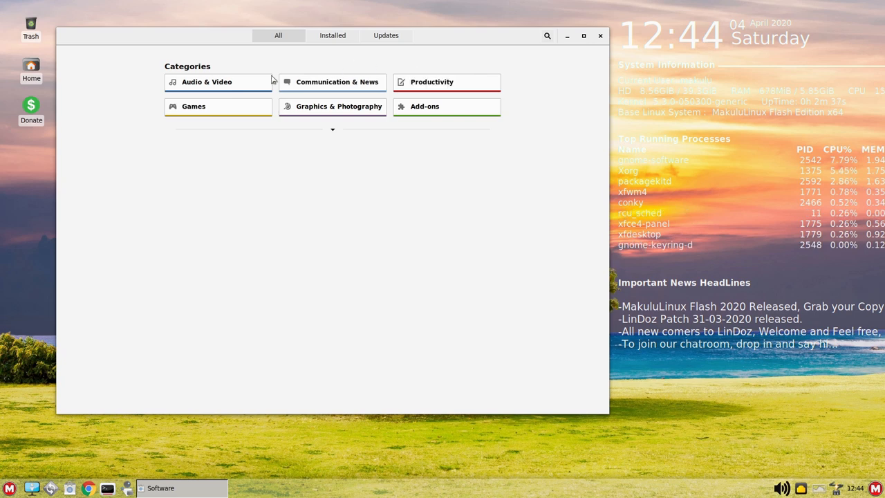
- Browse the Audio & Video and Games categories in GNOME Software
left_click(207, 82)
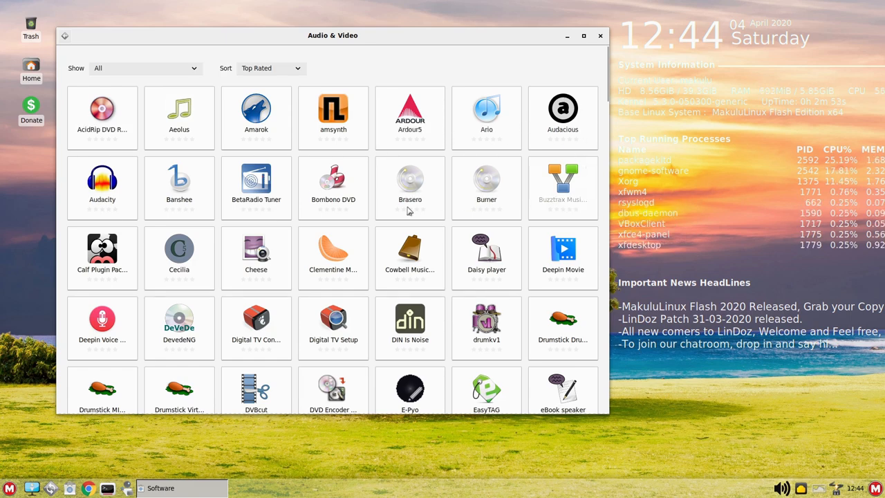
scroll("down", 3)
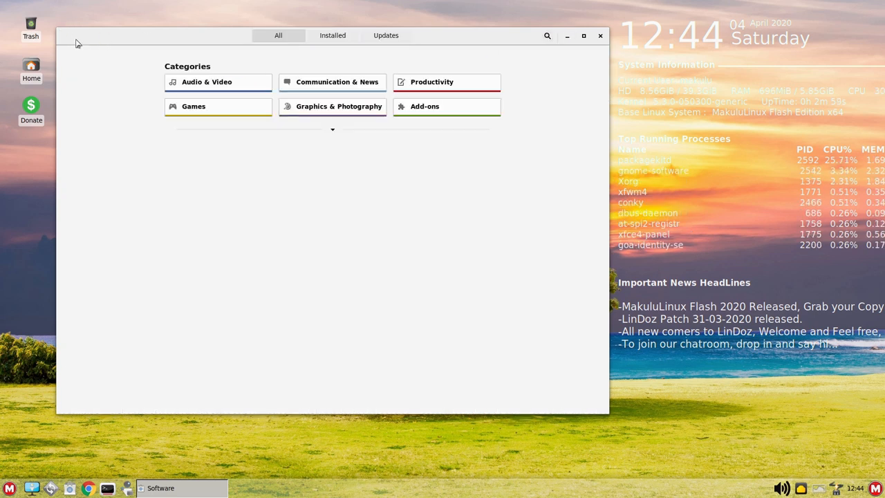
left_click(207, 82)
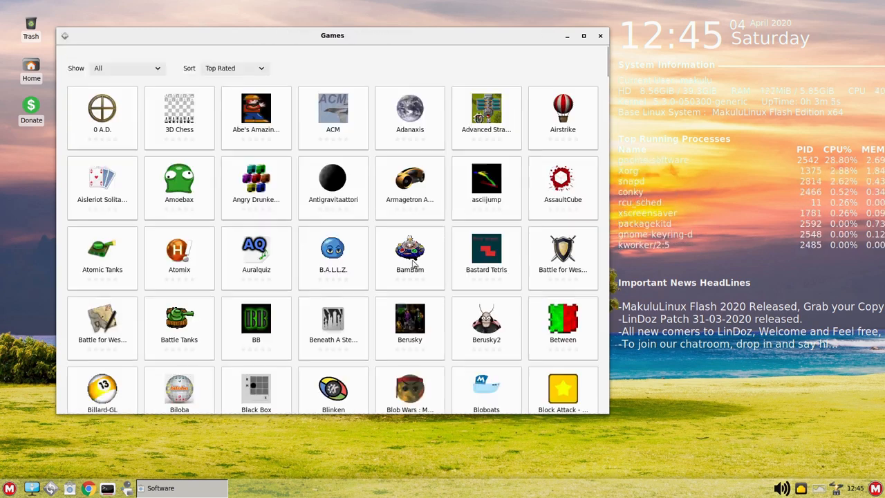
scroll("down", 3)
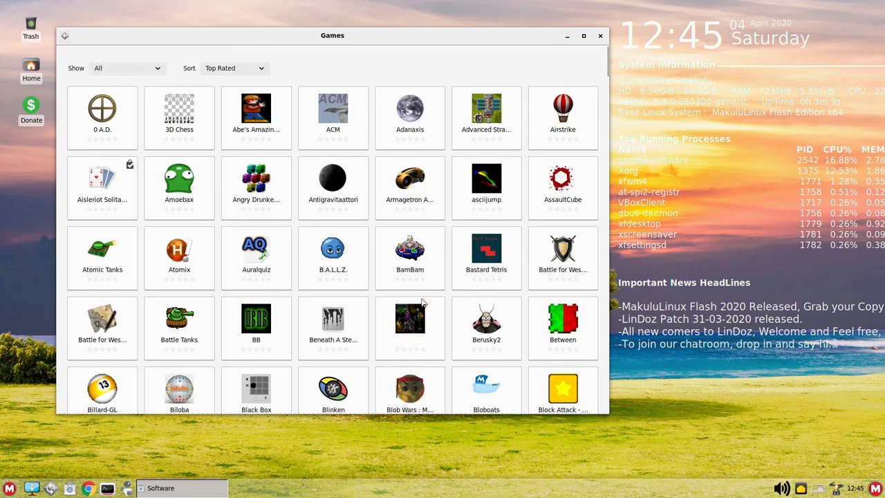
scroll("down", 3)
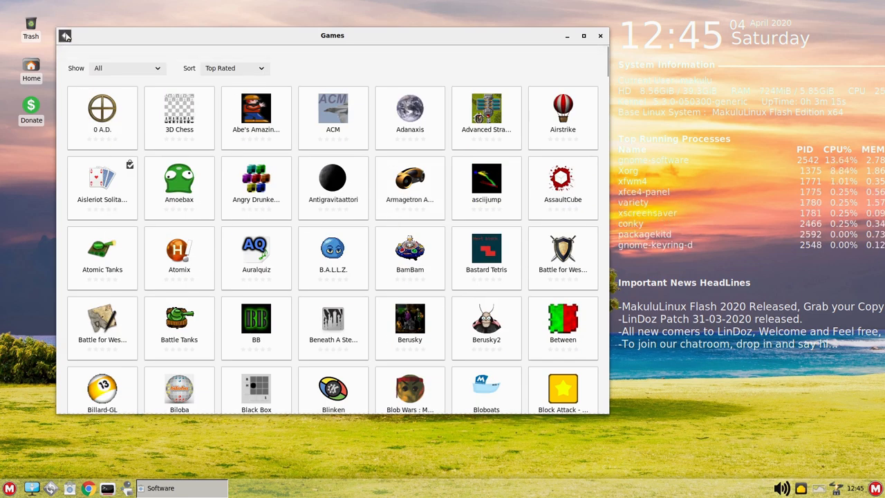
- Return to the overview, browse the Productivity category, and close the store
left_click(65, 36)
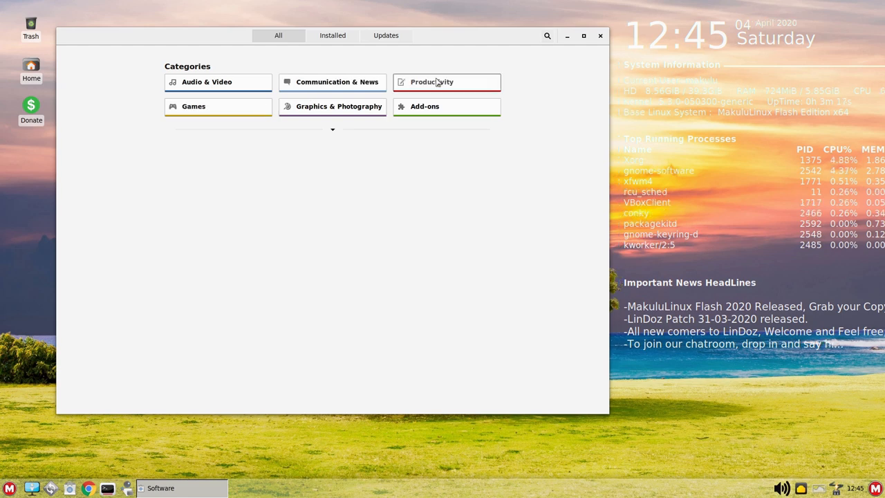
left_click(446, 81)
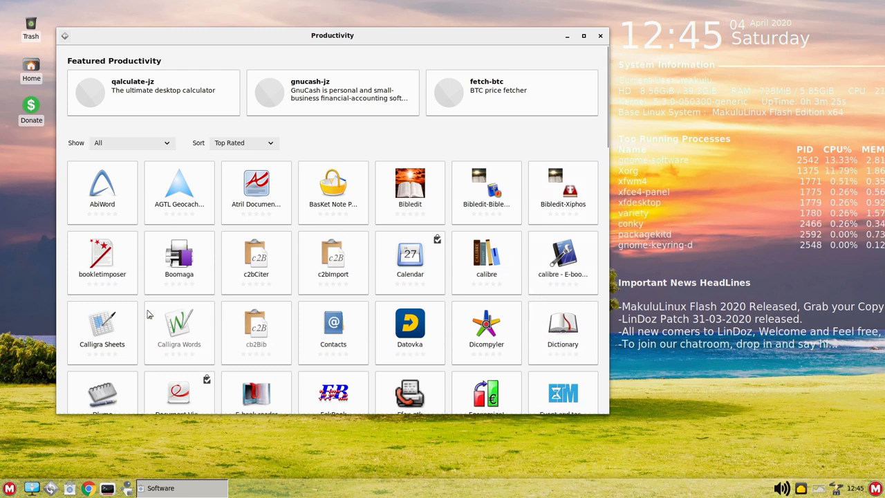
scroll("down", 3)
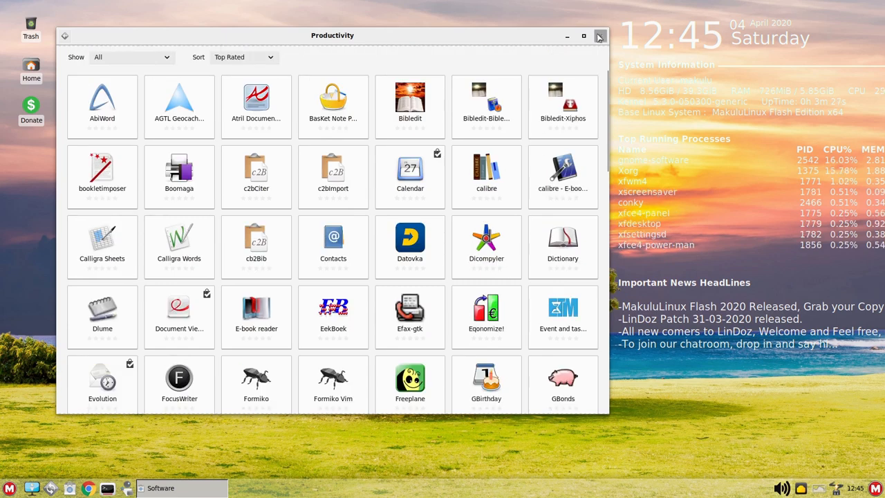
left_click(599, 35)
type("wel")
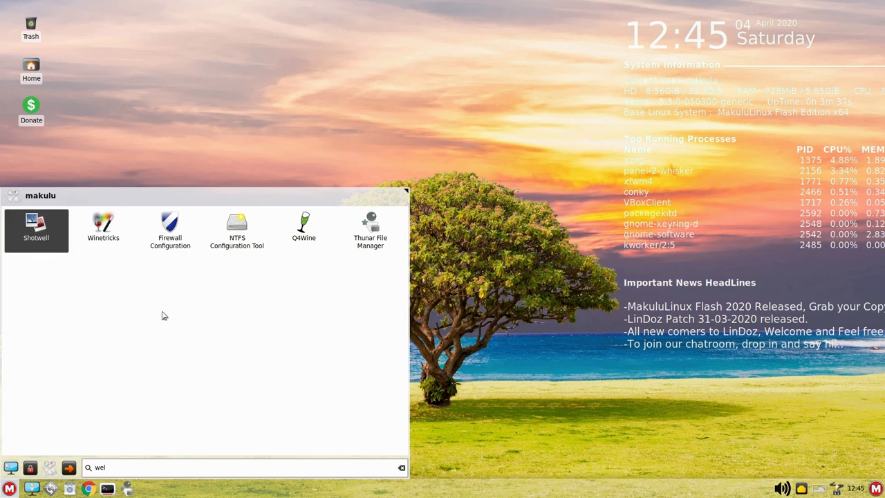
- Search the Whisker Menu for 'st' to find Software Updater
type("st")
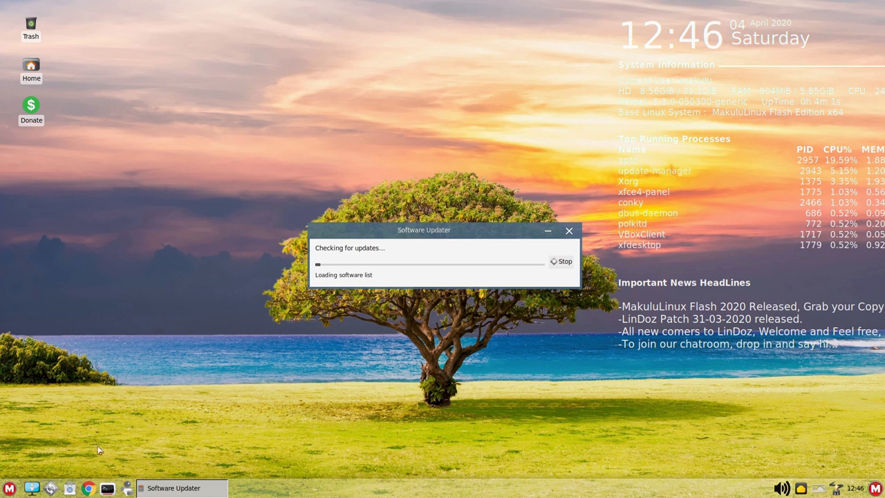
- Move Software Updater to the top, let it finish, then bring up the theme picker
left_click_drag(424, 230, 472, 106)
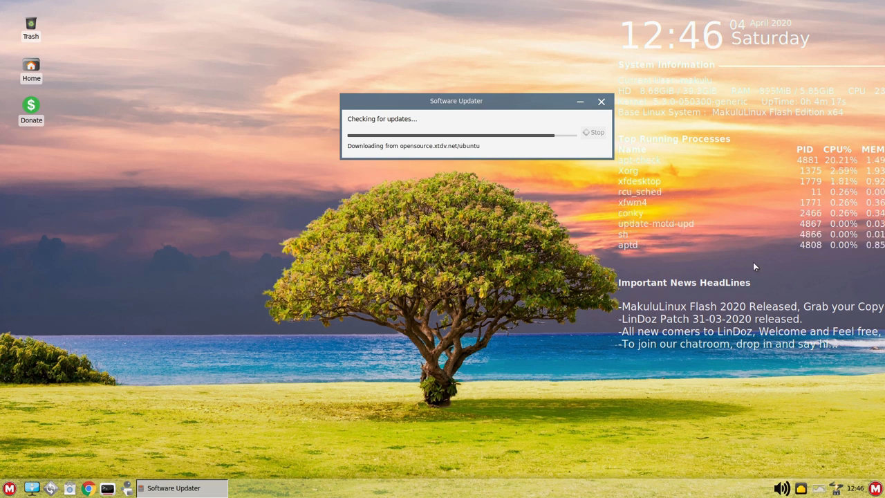
mouse_move(478, 201)
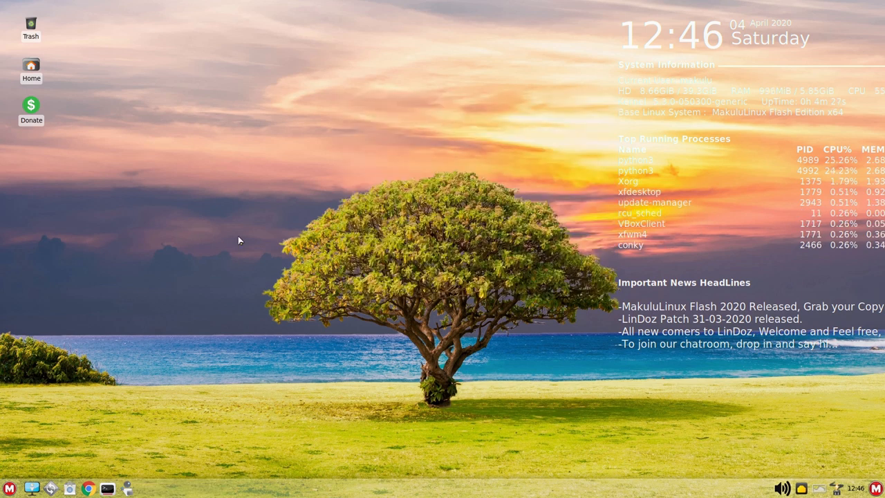
left_click(9, 488)
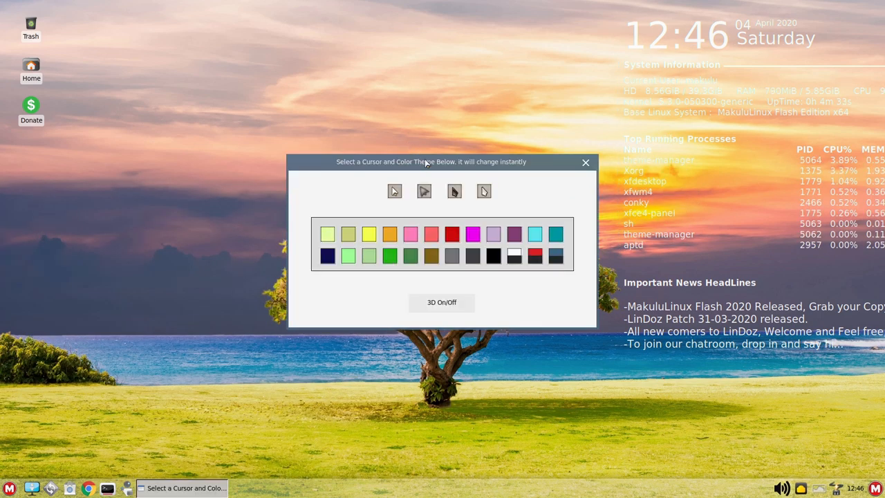
- Try the red and another colour theme, then confirm enabling 3D desktop effects
left_click_drag(431, 162, 352, 91)
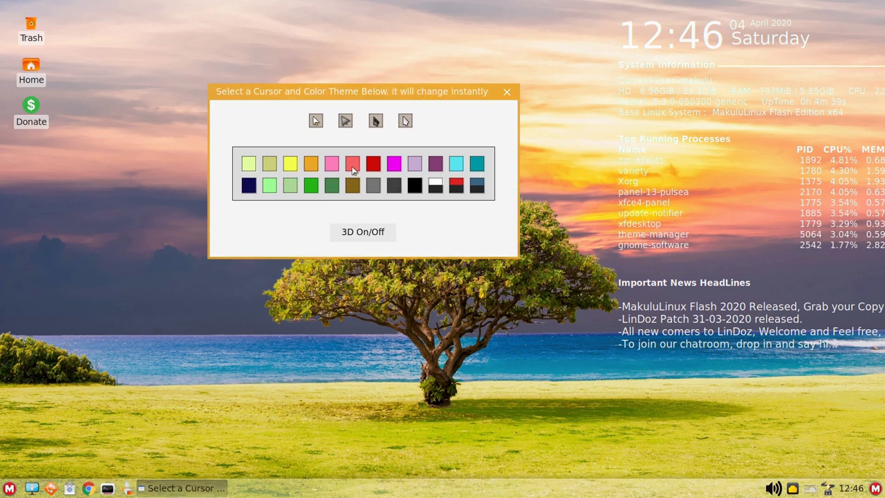
left_click(374, 163)
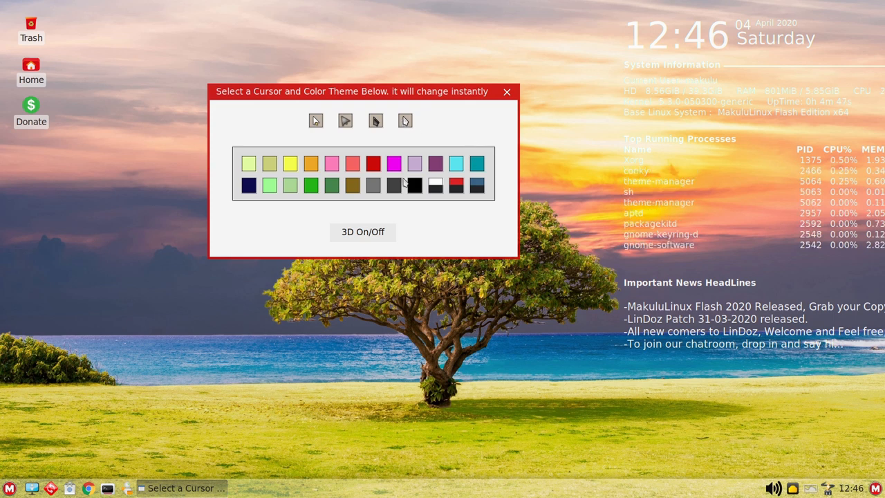
mouse_move(431, 144)
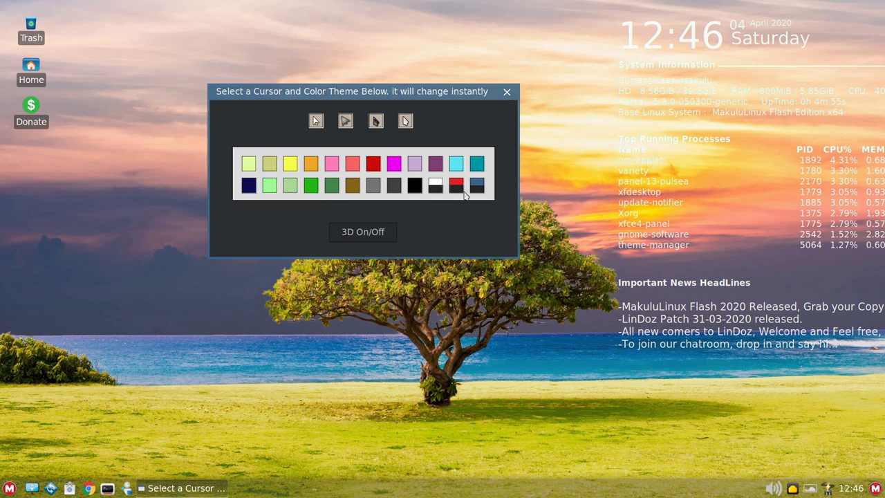
left_click(352, 164)
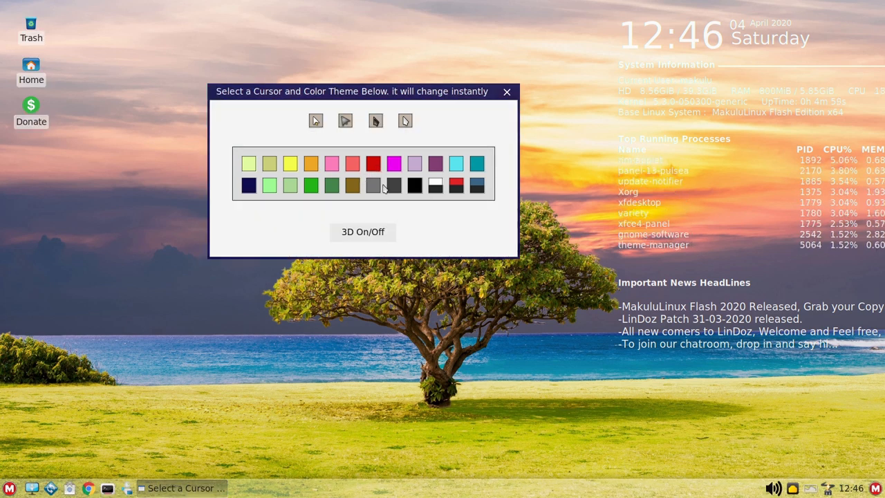
left_click(507, 91)
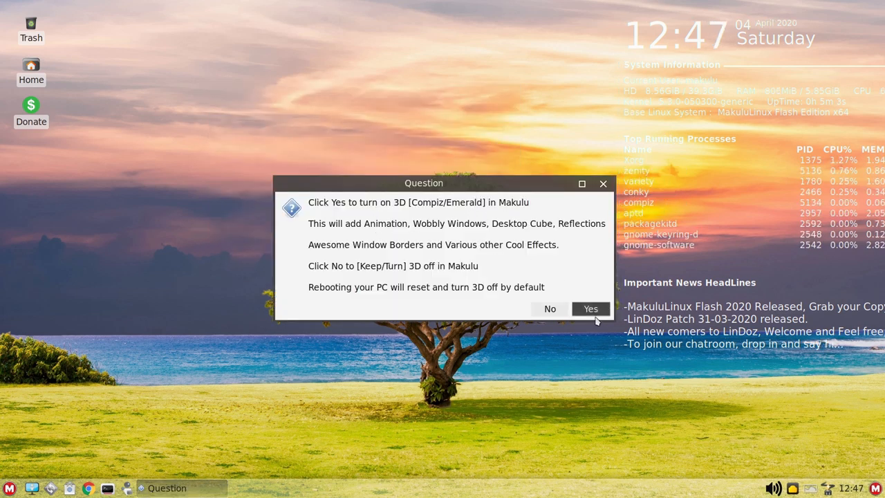
left_click(591, 309)
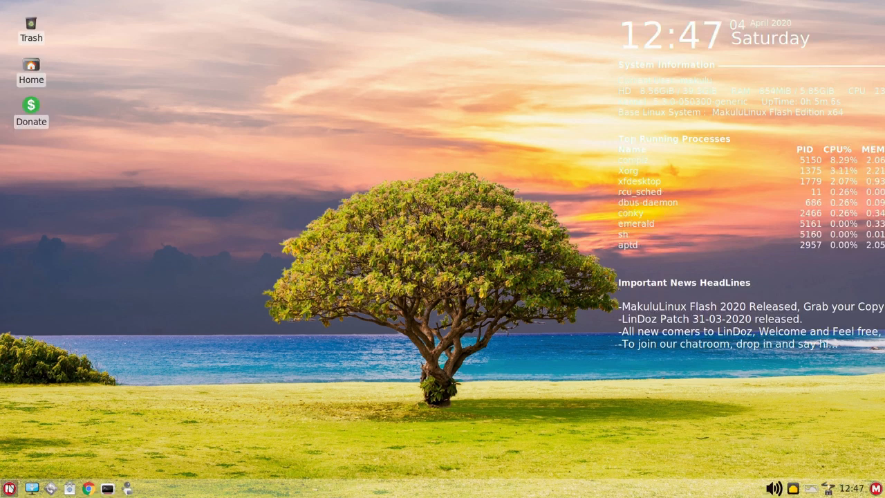
- Open the Whisker Menu, browse the System category, and search for 'con'
left_click(9, 489)
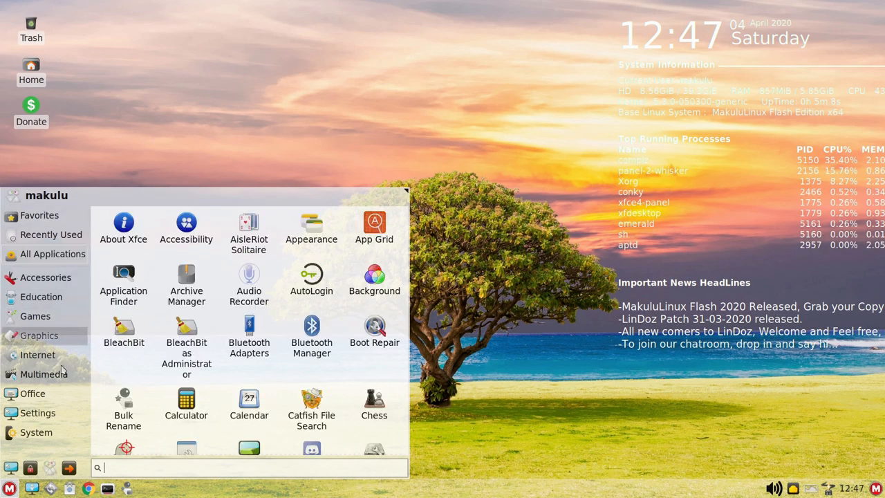
mouse_move(186, 228)
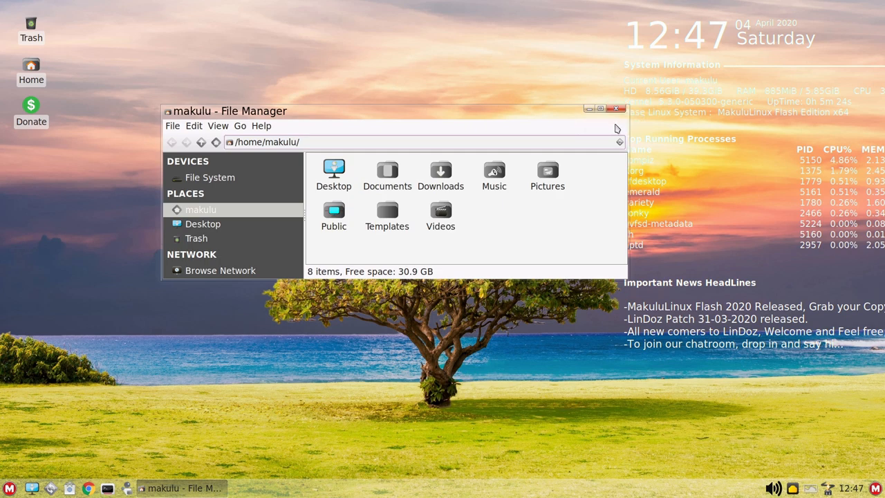
mouse_move(619, 110)
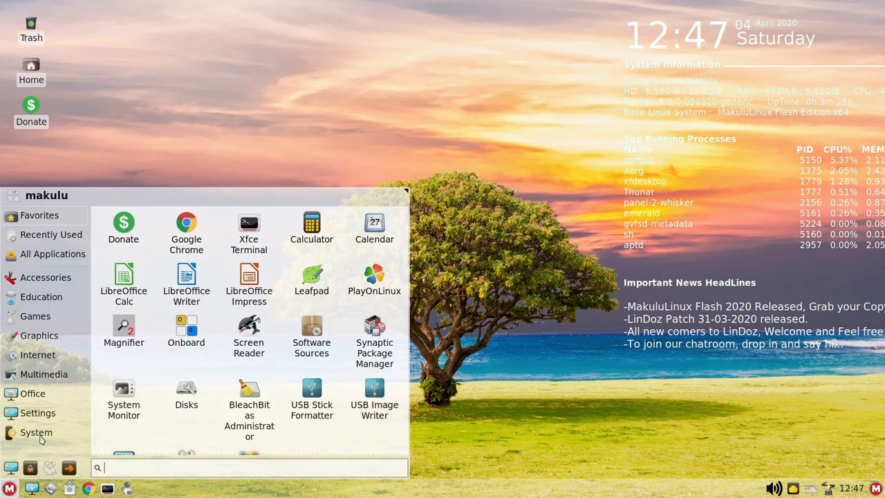
left_click(45, 277)
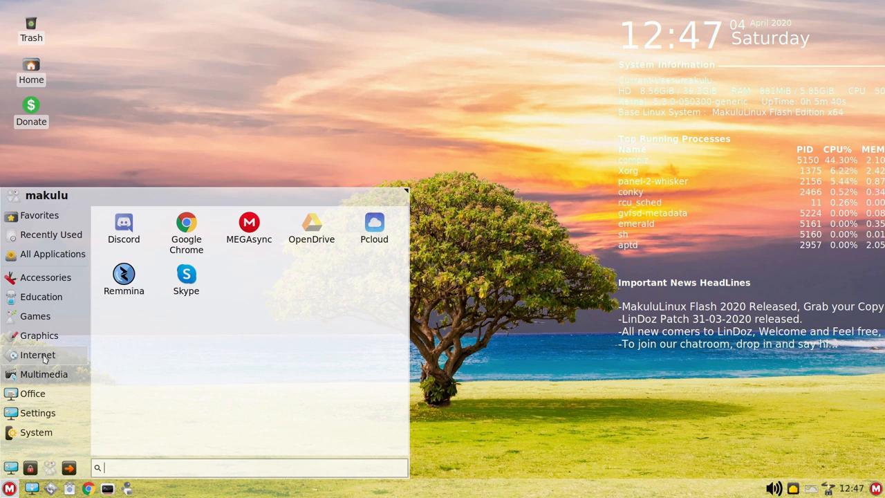
type("con")
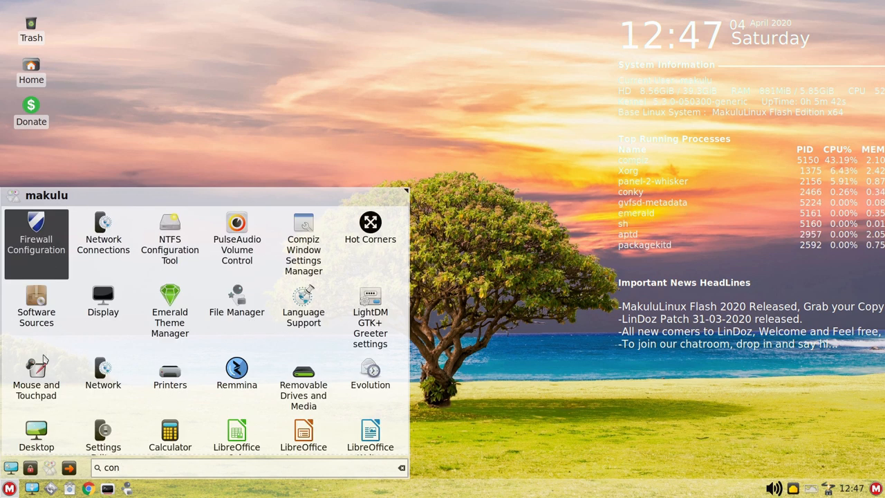
- Filter CompizConfig plugins by 'wob' and toggle Wobbly Windows off and back on
key("BackSpace")
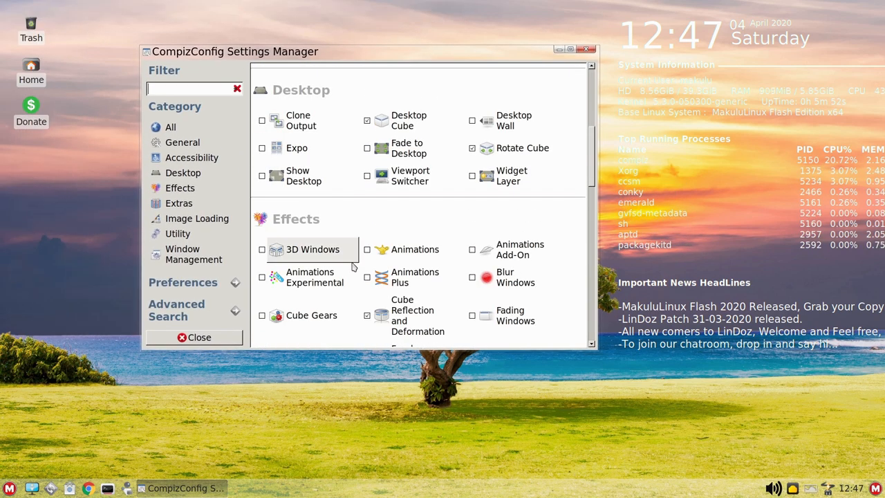
scroll("down", 3)
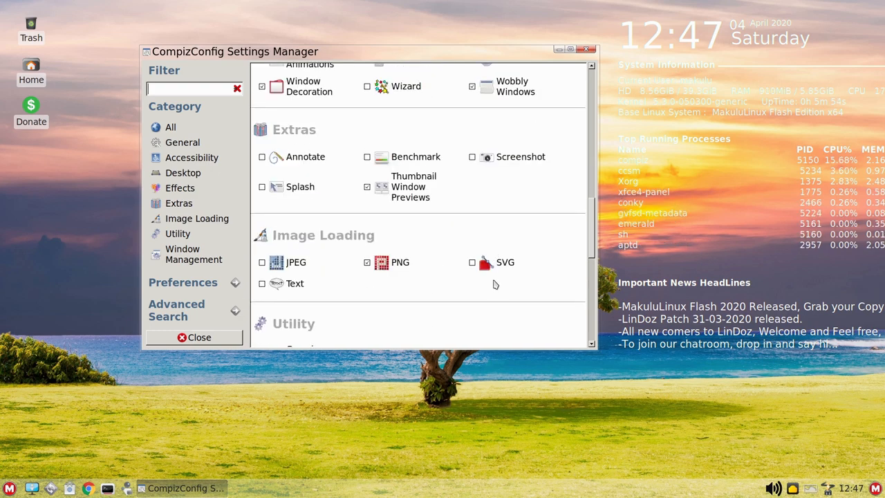
scroll("down", 3)
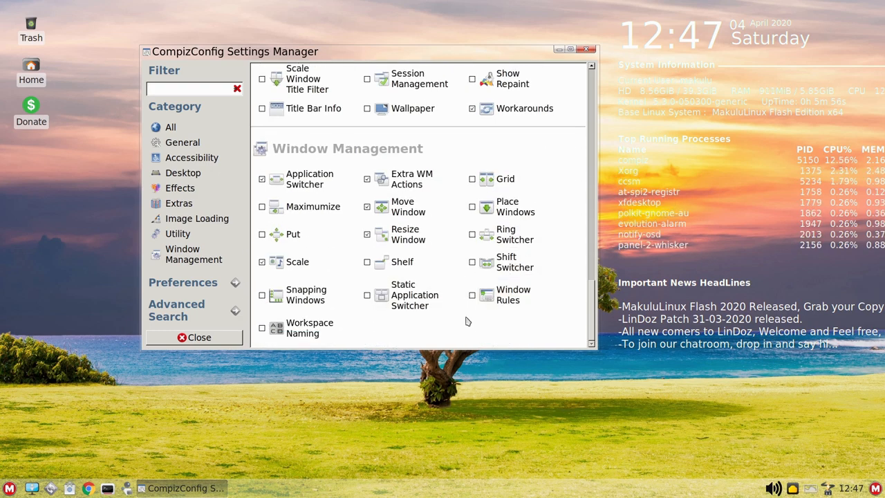
scroll("down", 3)
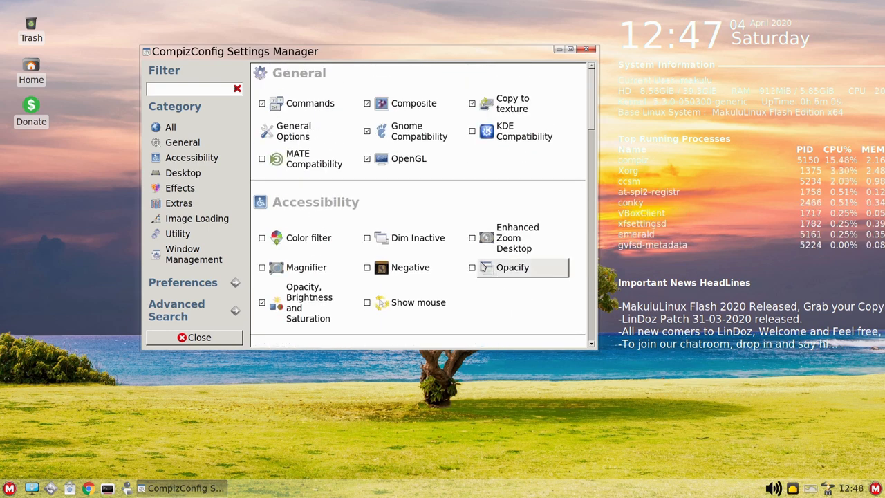
type("wob")
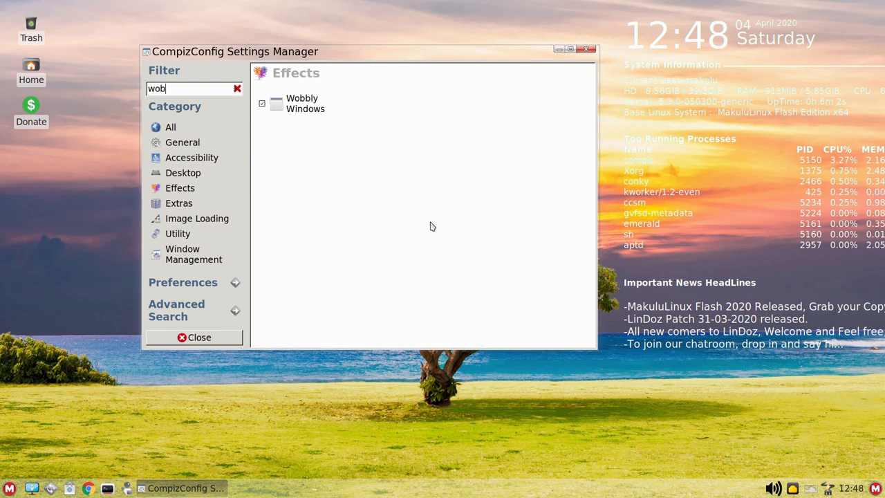
left_click(262, 103)
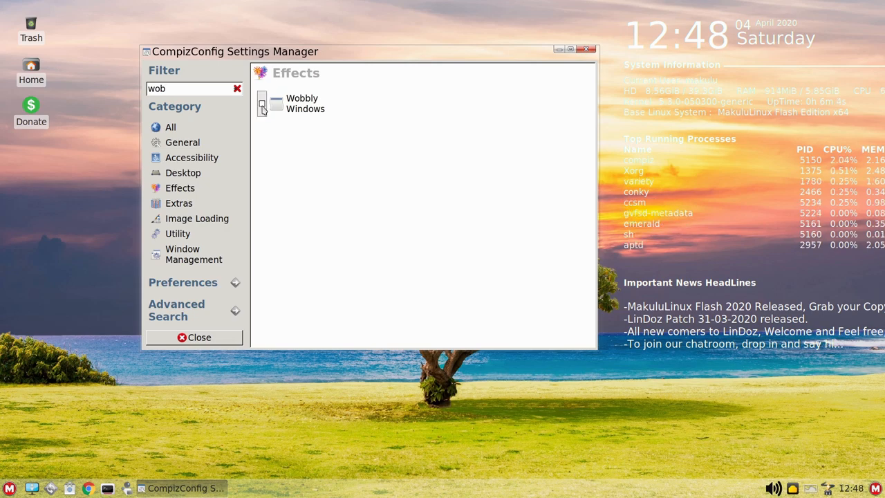
left_click(238, 88)
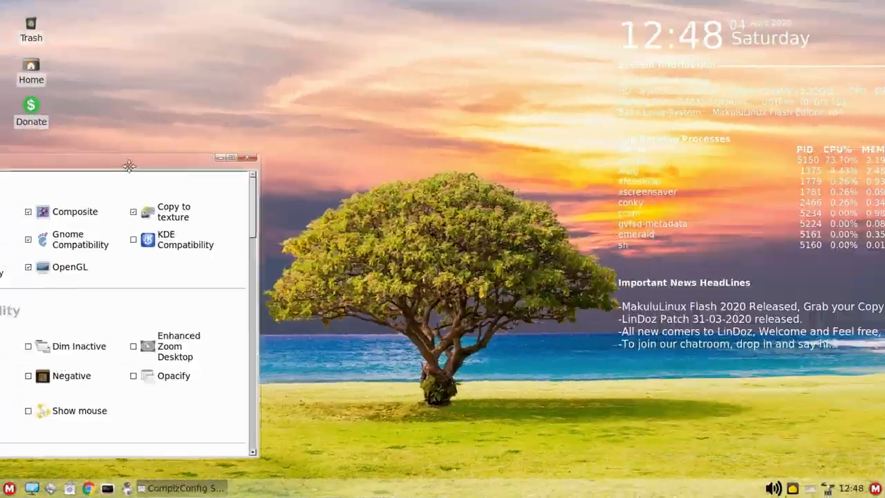
- Close CompizConfig Settings Manager and reopen the applications menu
left_click(247, 157)
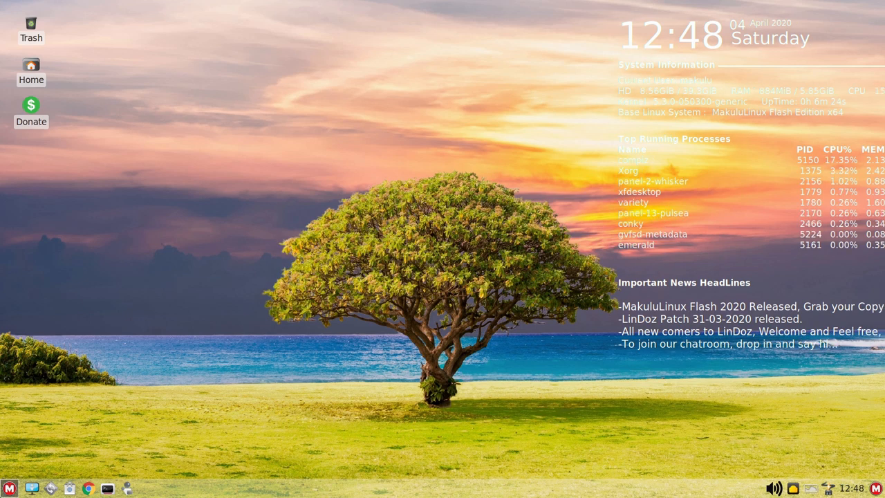
left_click(9, 489)
type("conk")
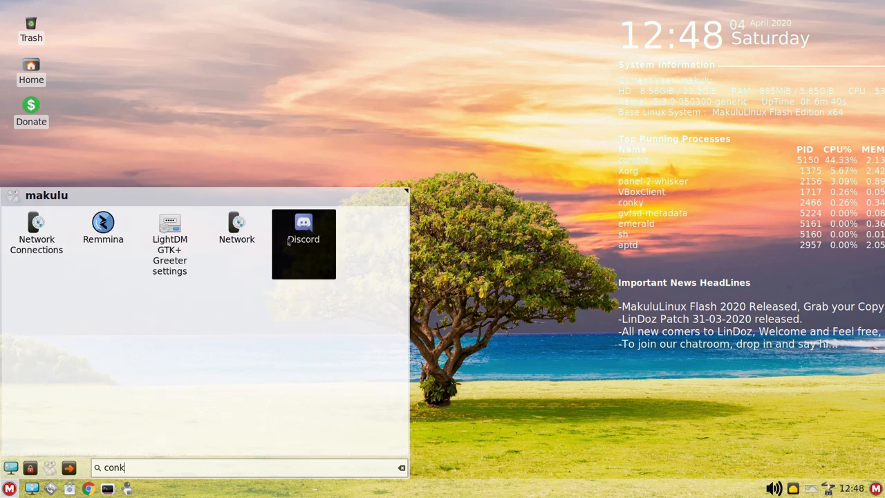
- Clear the menu search and show the Accessories applications
key("BackSpace")
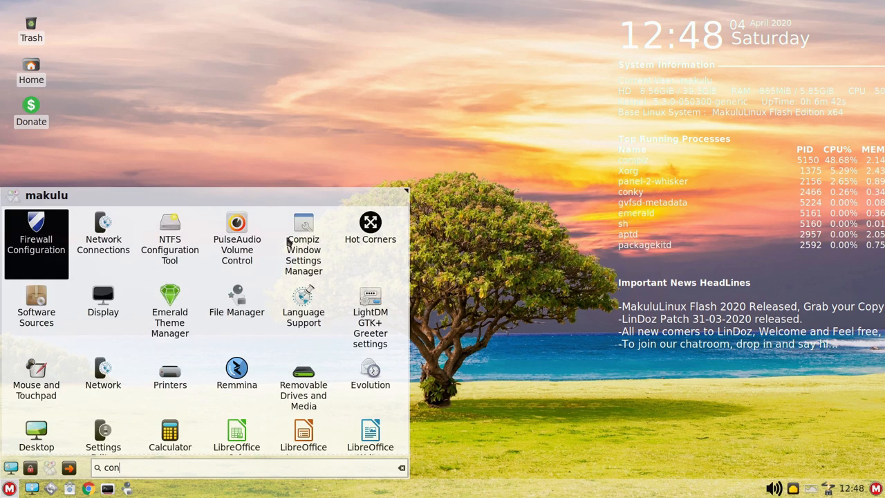
mouse_move(303, 246)
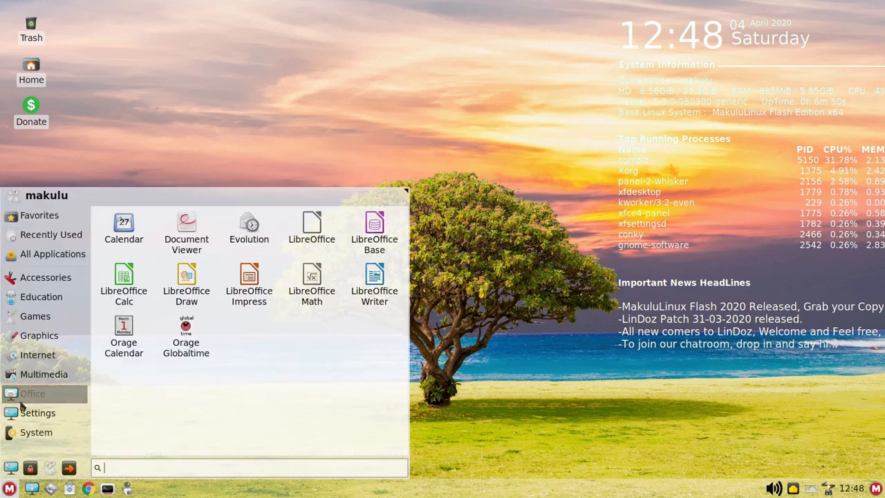
left_click(46, 278)
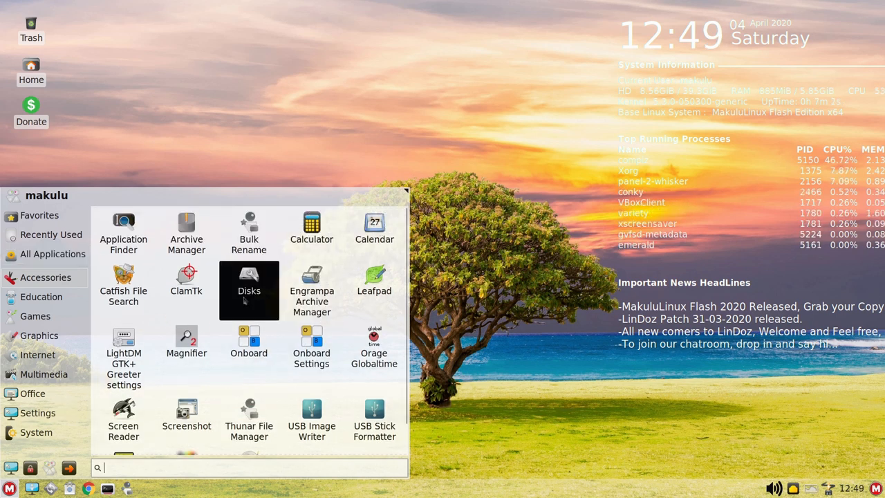
mouse_move(249, 418)
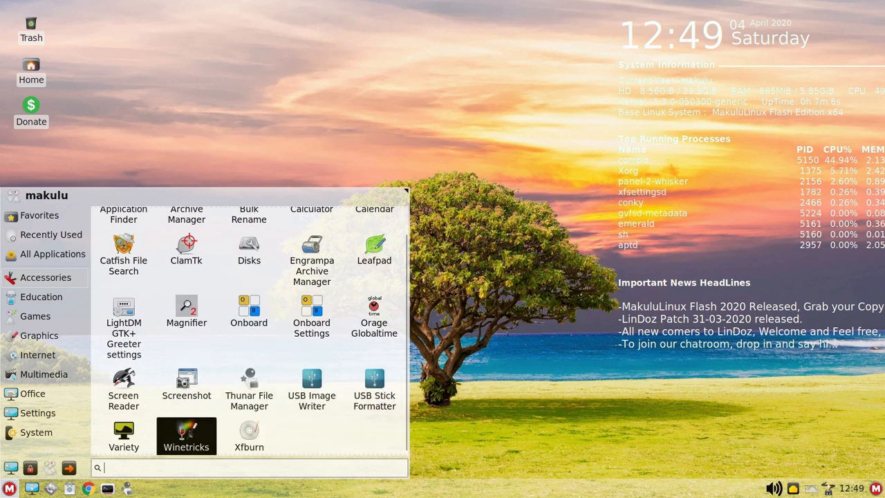
mouse_move(186, 432)
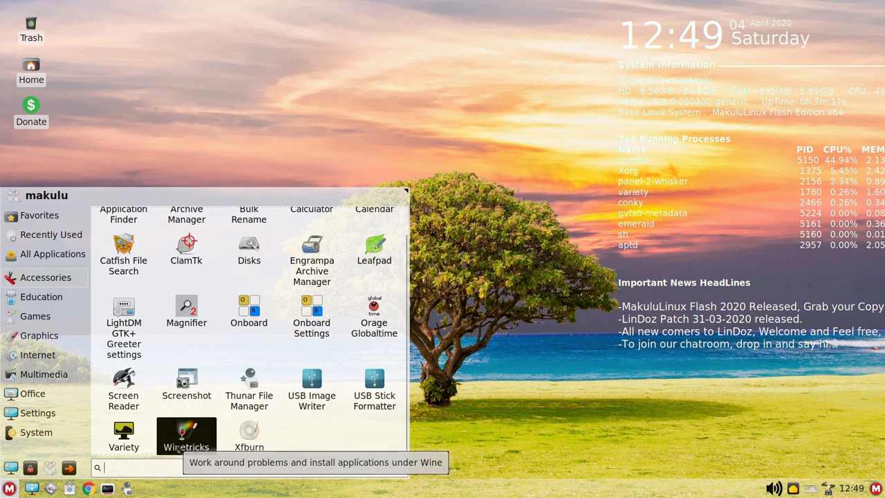
- Browse the Education, Games, Accessories and Graphics categories, ending on the Games list
left_click(40, 297)
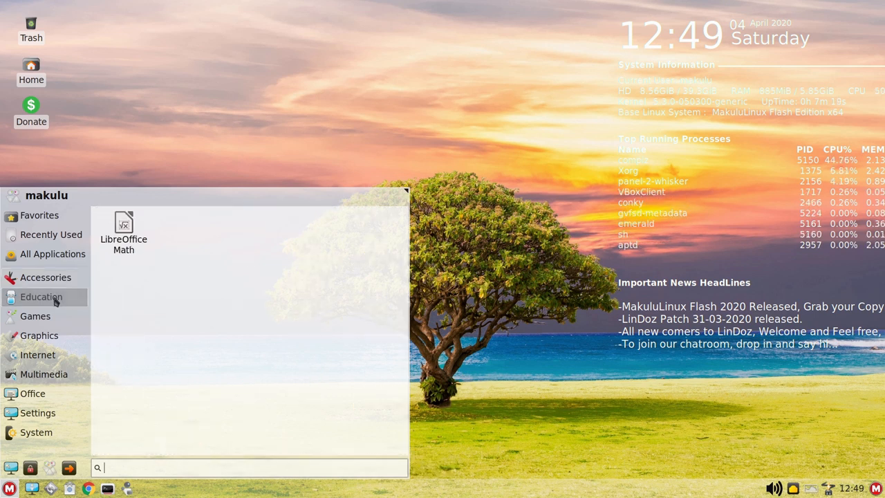
left_click(36, 316)
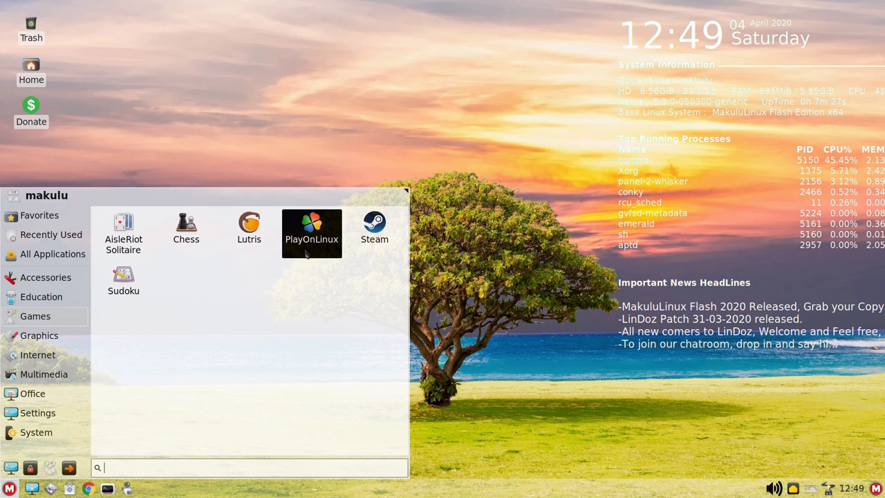
mouse_move(249, 234)
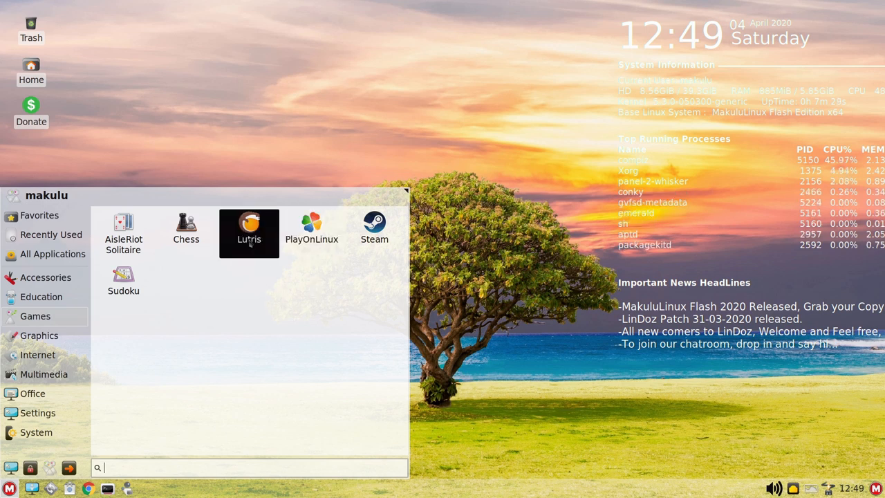
mouse_move(374, 228)
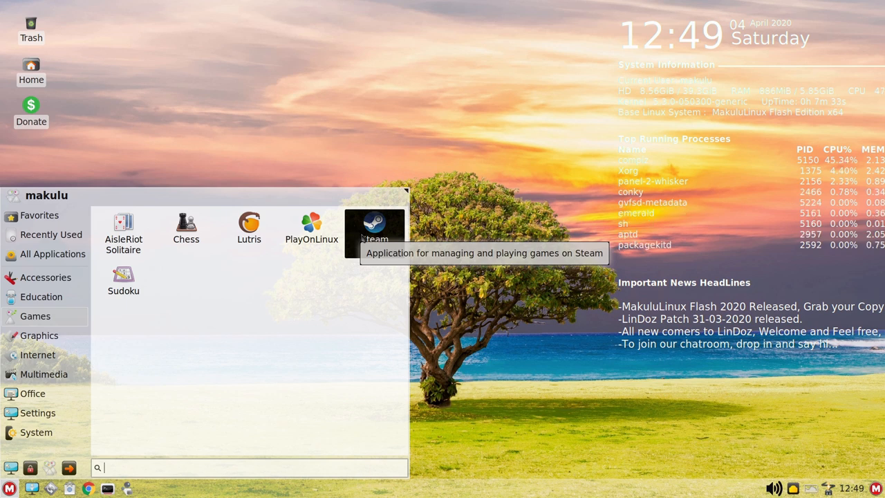
mouse_move(249, 229)
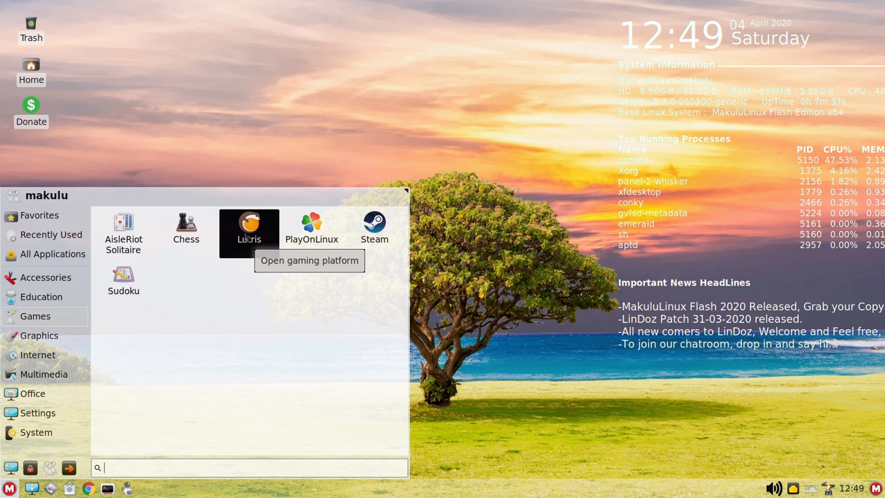
mouse_move(123, 233)
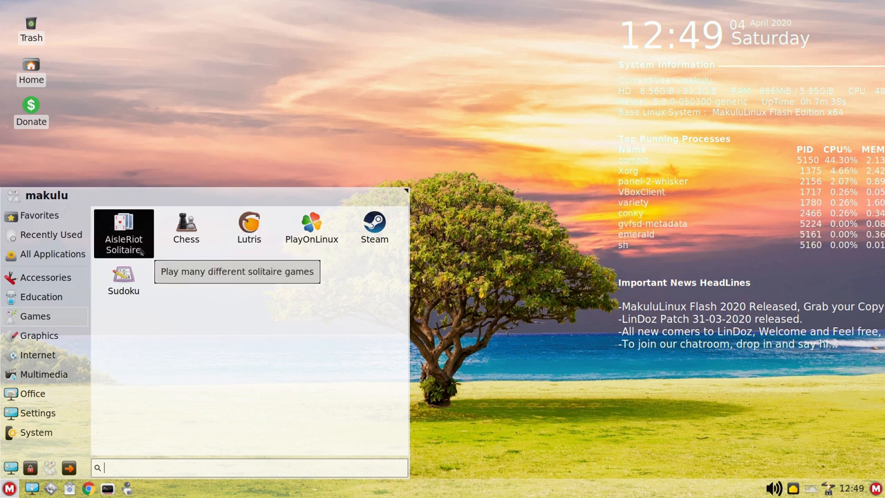
left_click(45, 277)
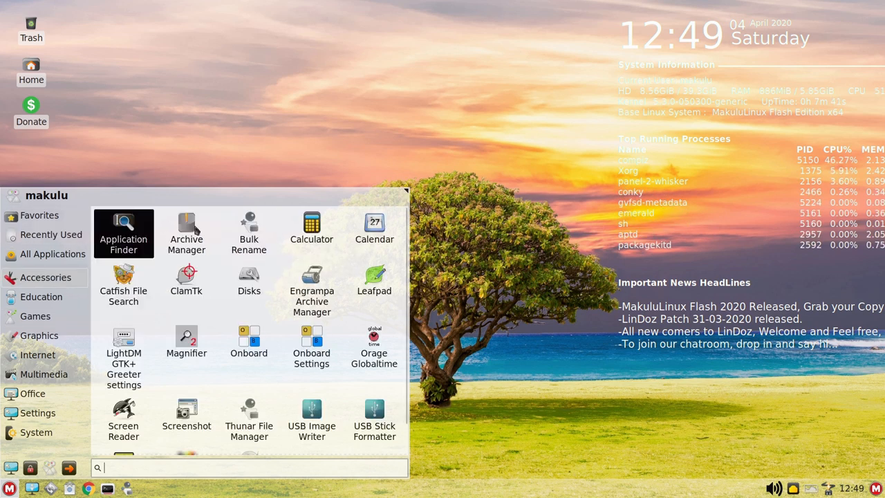
left_click(39, 335)
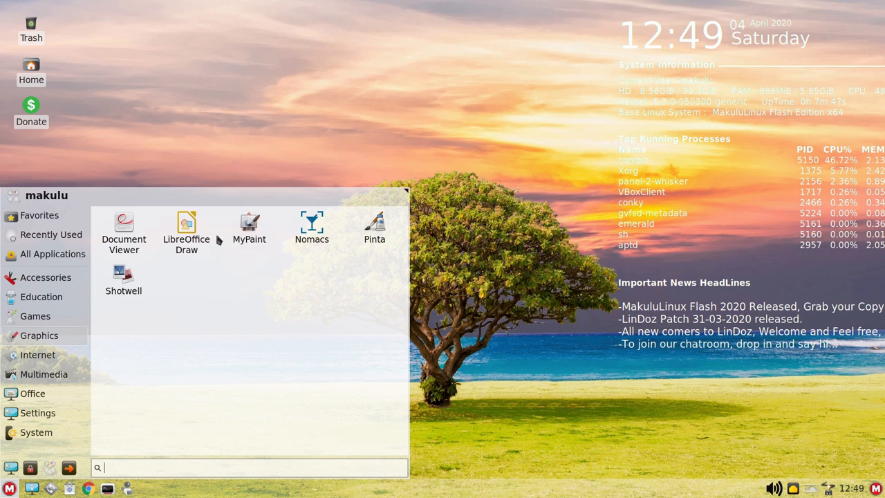
mouse_move(124, 232)
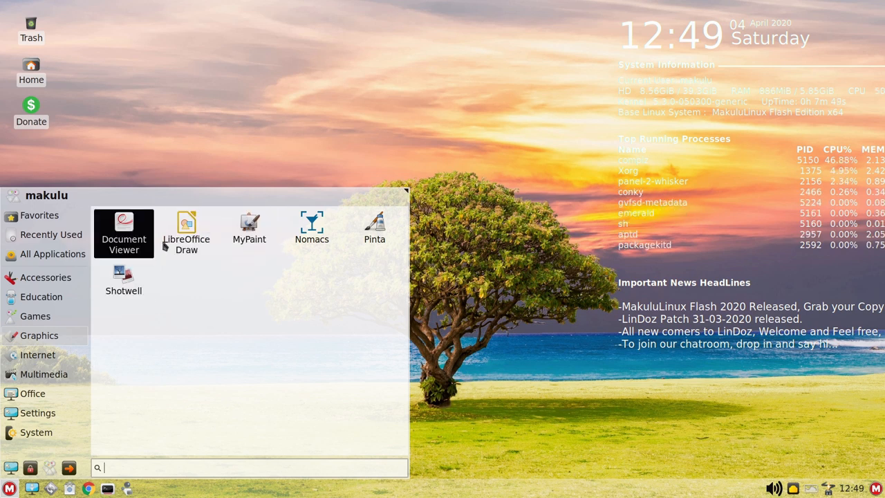
left_click(35, 316)
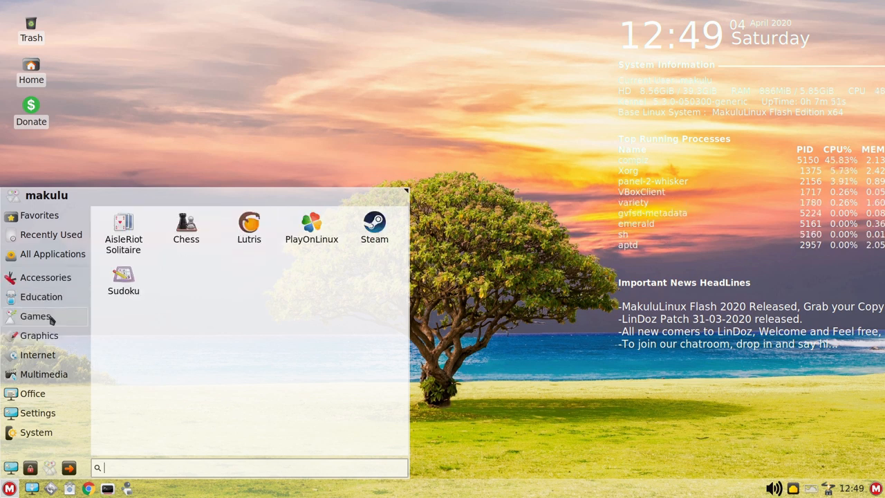
- View the Internet apps, then list Multimedia apps such as Kazam, mpv and Xfburn
left_click(37, 355)
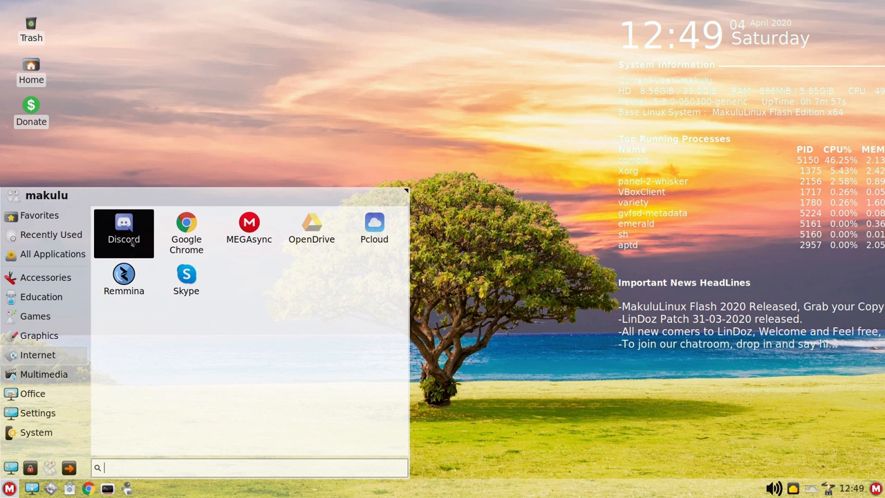
mouse_move(124, 232)
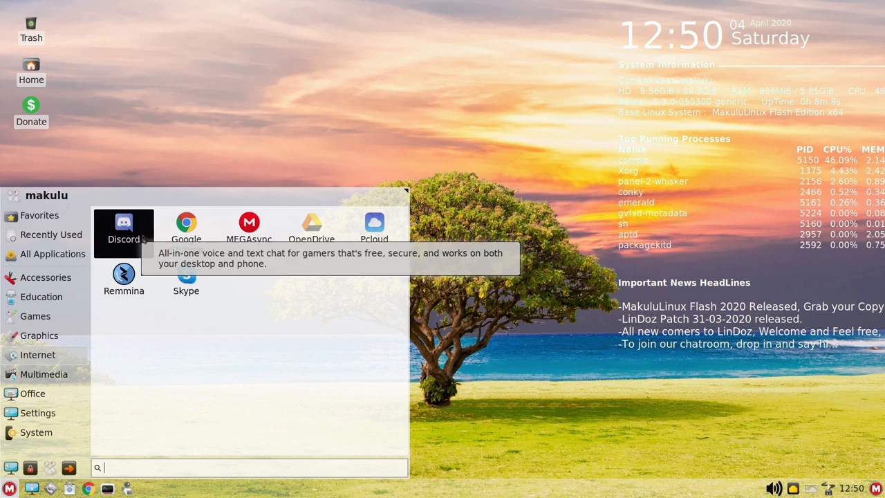
mouse_move(186, 228)
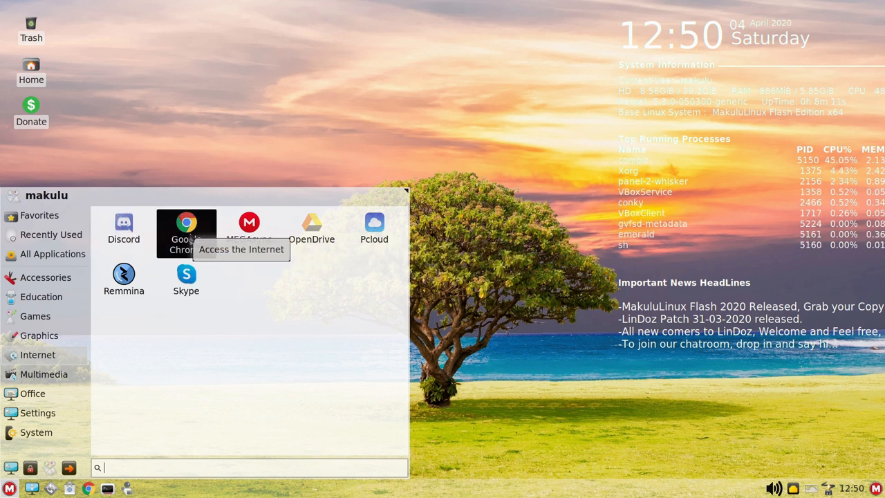
mouse_move(186, 277)
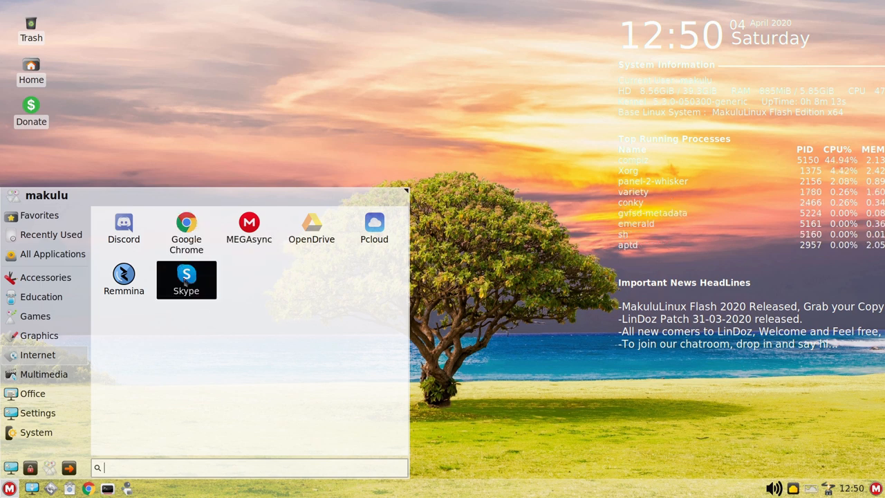
mouse_move(249, 228)
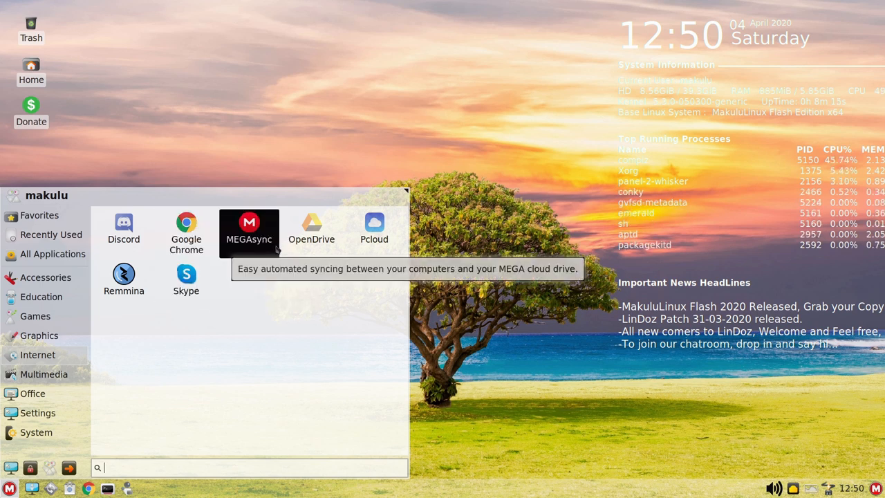
mouse_move(311, 228)
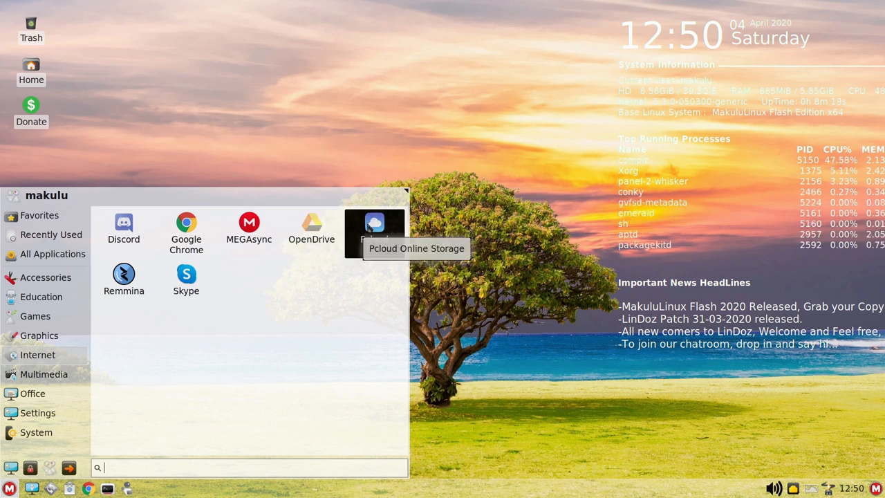
mouse_move(249, 228)
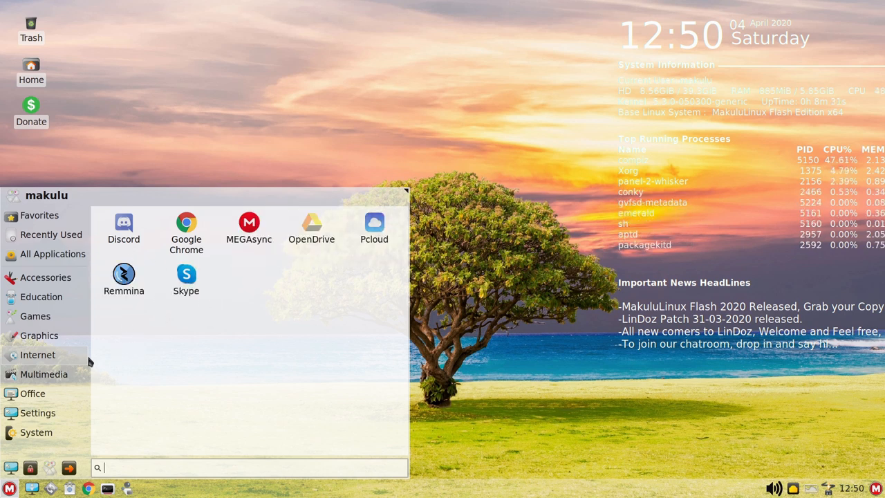
left_click(43, 374)
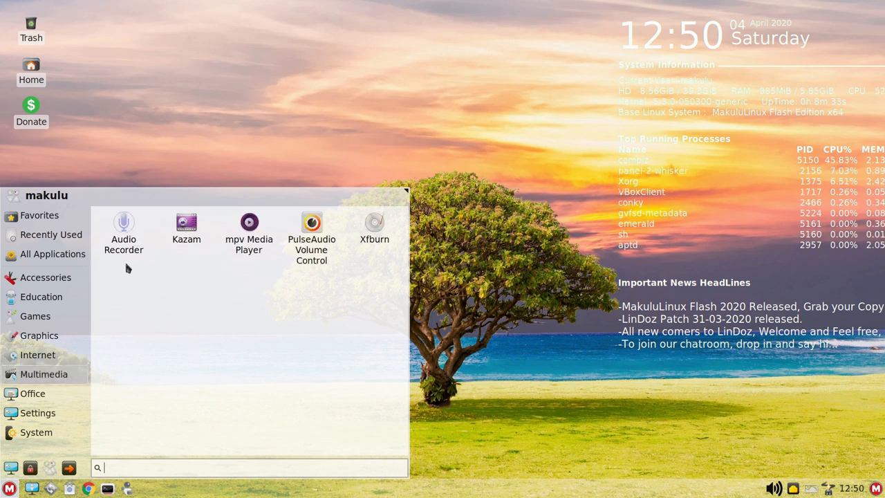
mouse_move(124, 235)
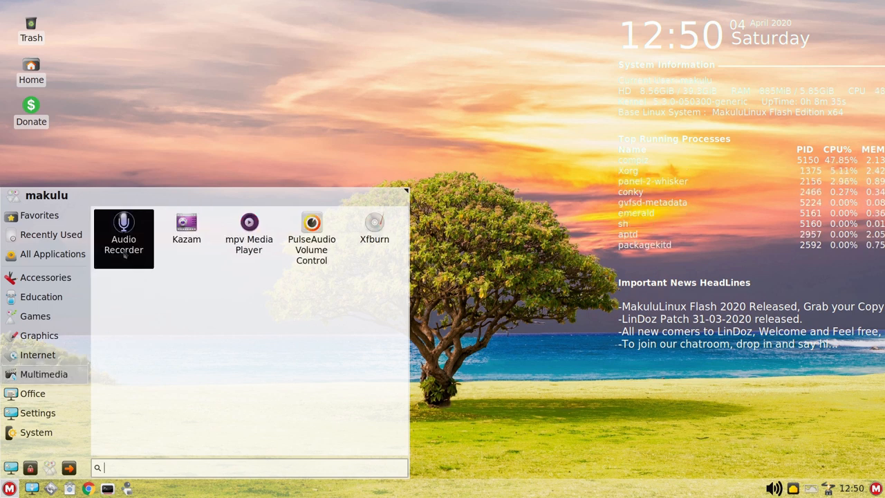
mouse_move(248, 235)
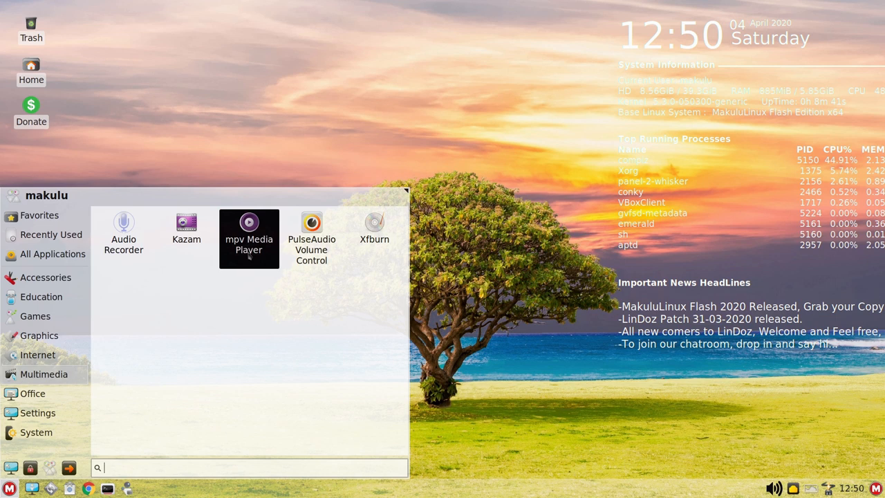
mouse_move(186, 231)
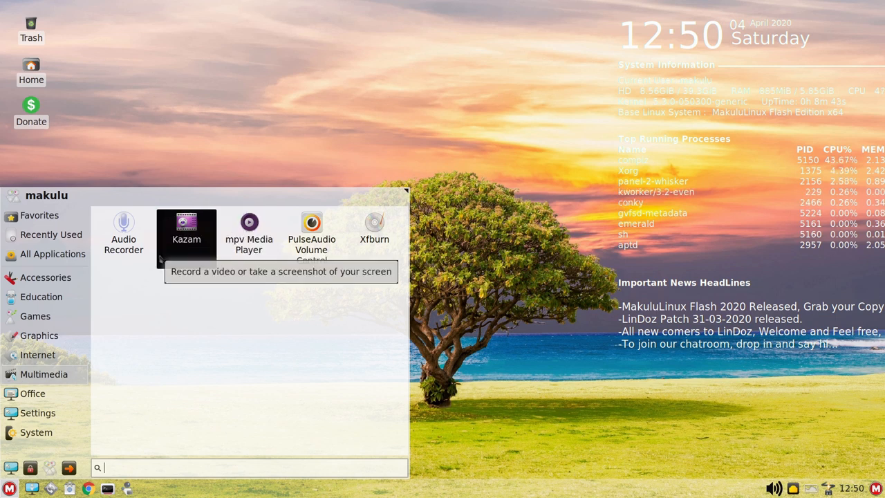
- Show the Office category listing Evolution, the LibreOffice suite and Orage
left_click(32, 394)
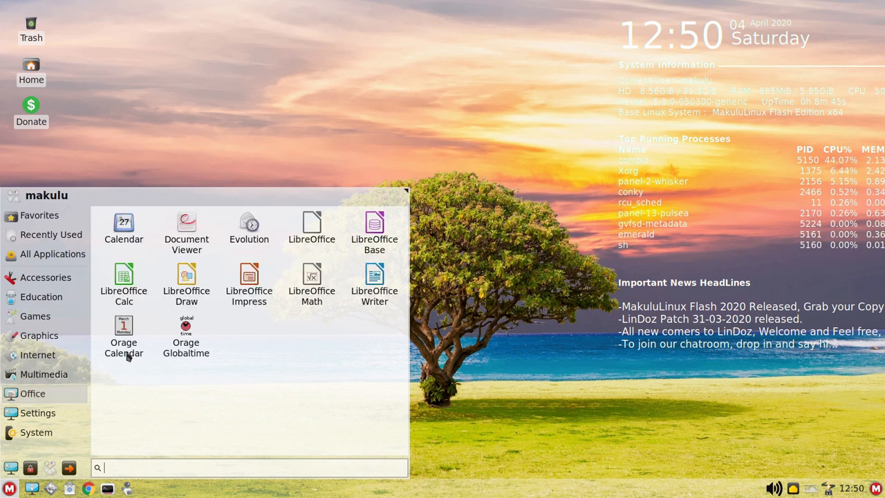
mouse_move(249, 228)
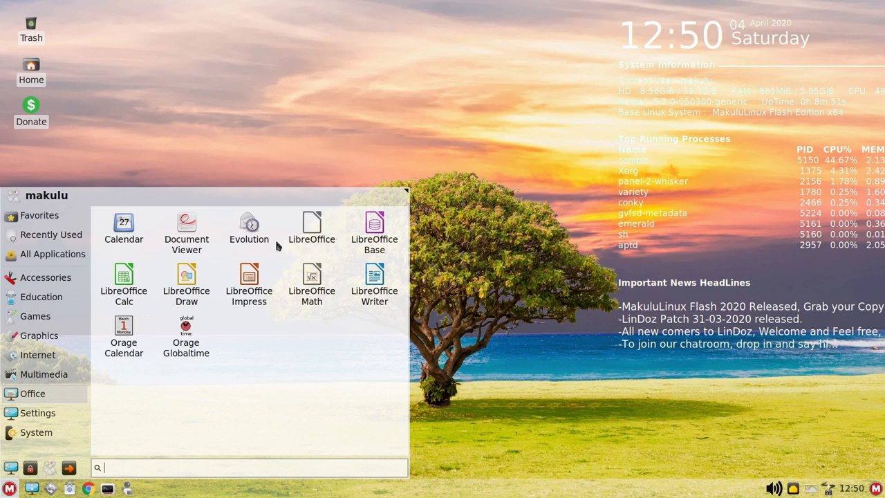
mouse_move(249, 232)
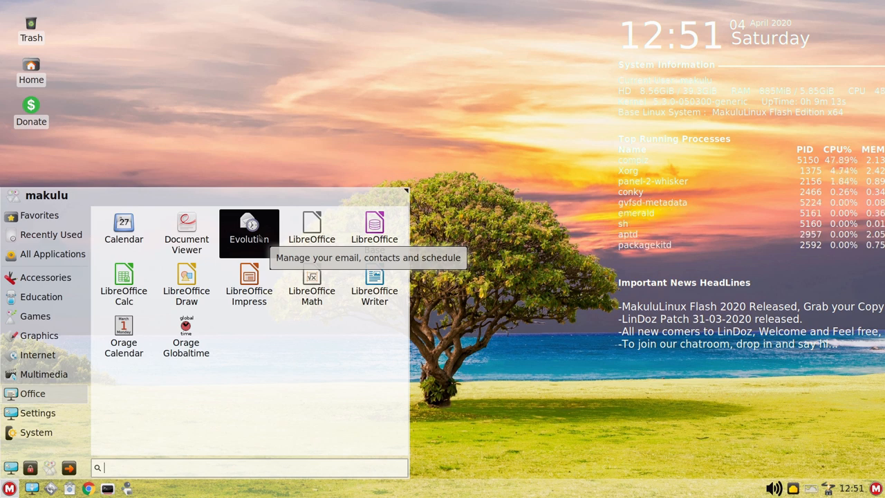
mouse_move(311, 231)
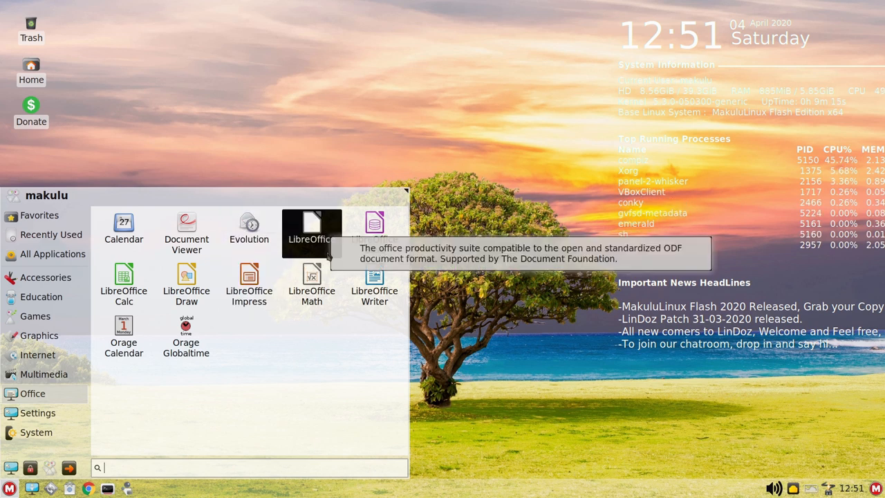
mouse_move(375, 286)
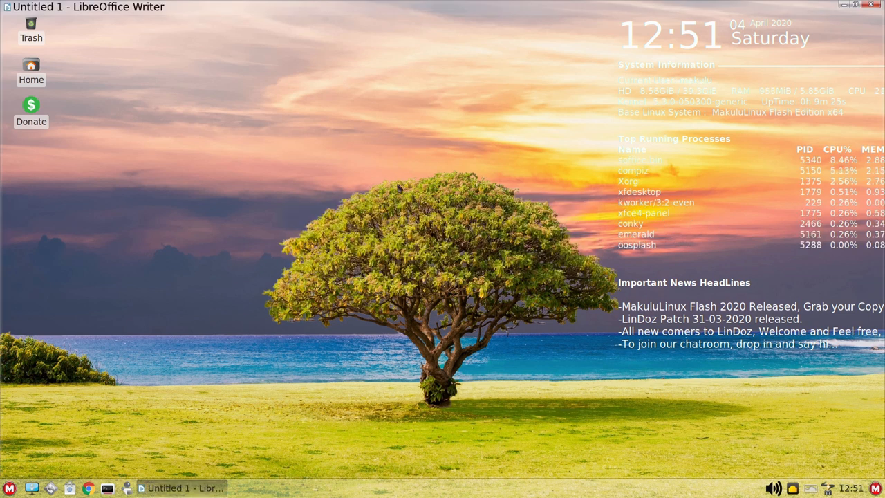
- Dismiss Writer's Tip of the Day and first-run notice on the blank Untitled 1 page
left_click(183, 487)
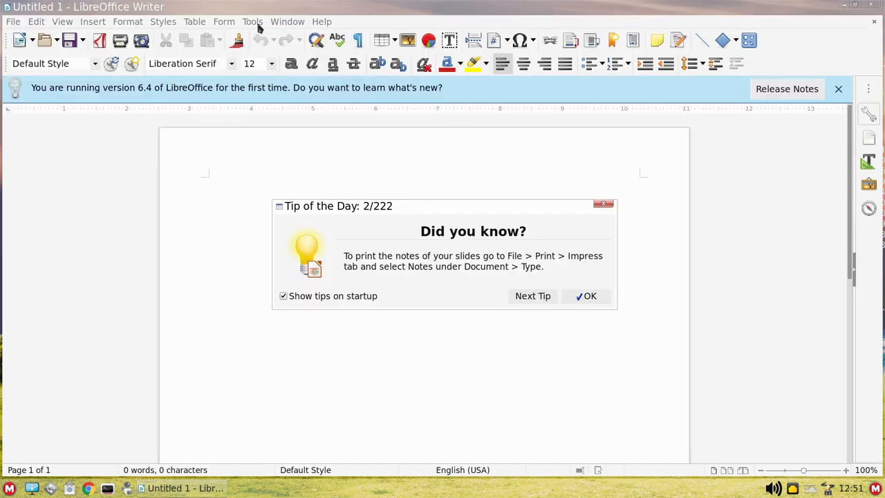
left_click(586, 296)
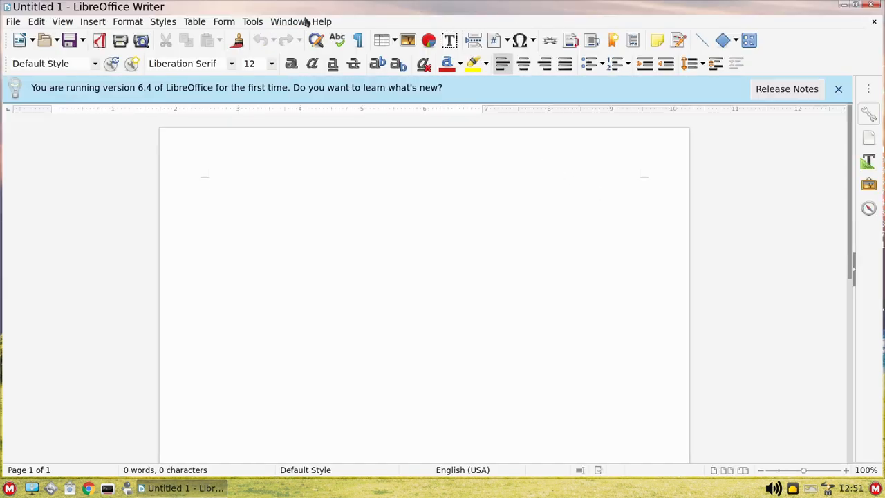
left_click(287, 22)
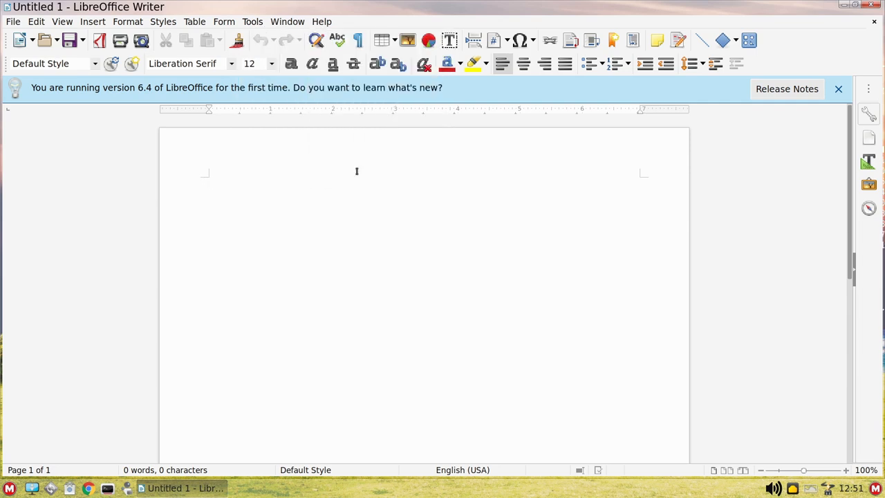
left_click(322, 22)
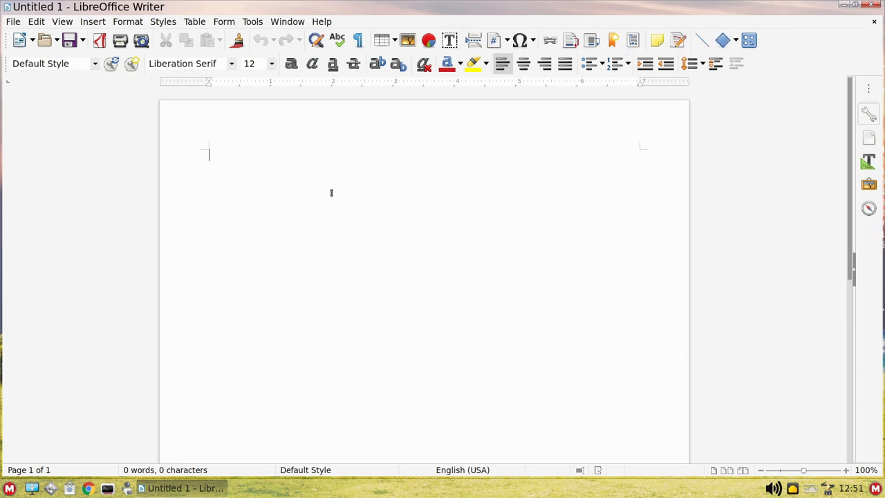
- Correct 'Speeling' to 'Spelling' and 'cheecker' to 'checker' using spelling suggestions
type("Speeling cheecker")
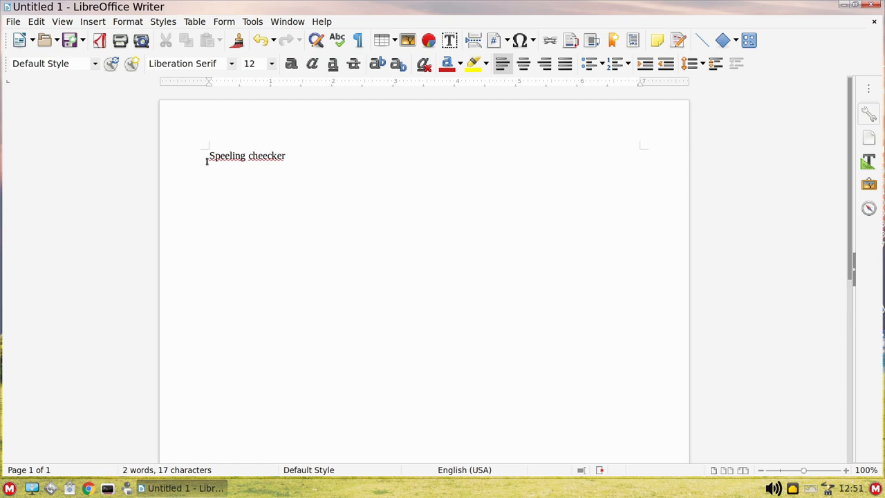
right_click(227, 156)
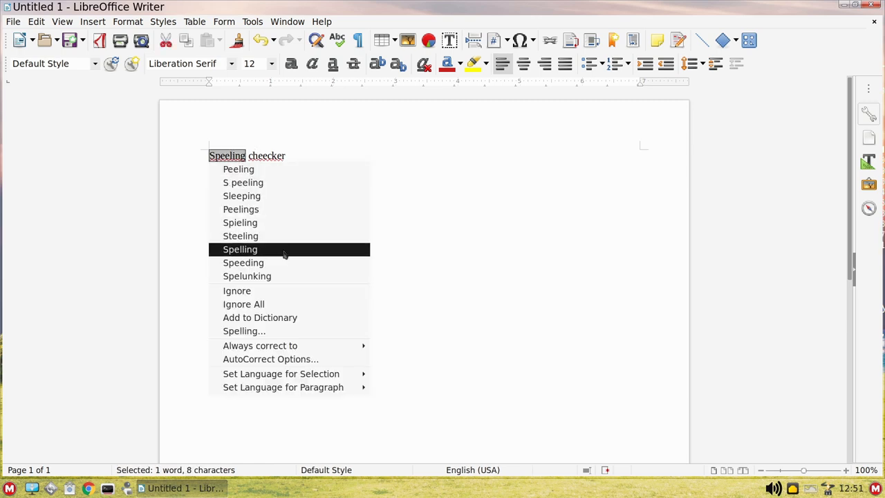
left_click(240, 249)
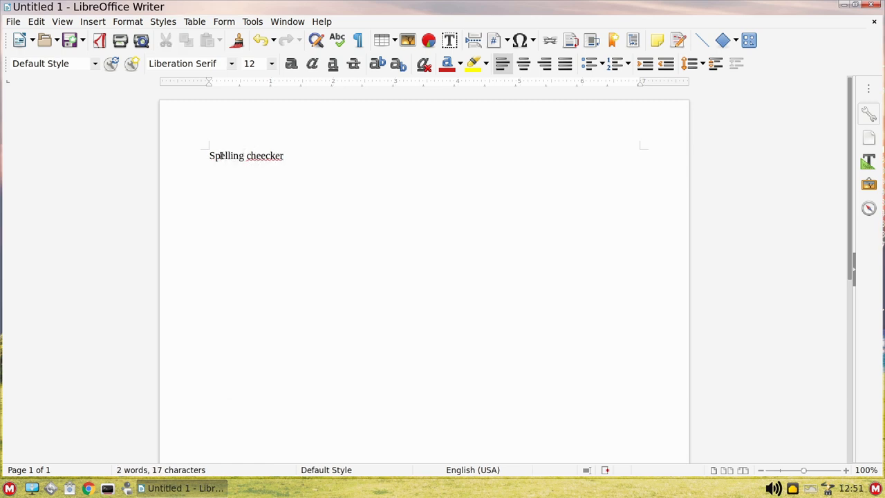
right_click(229, 156)
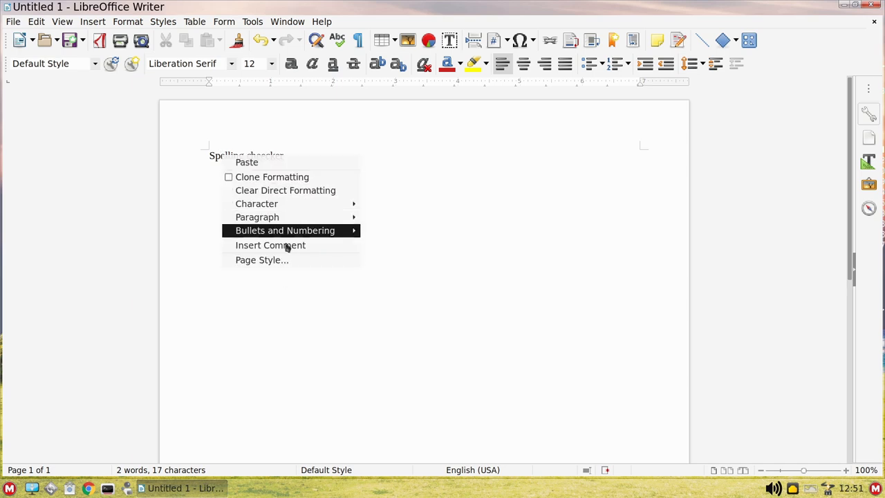
right_click(264, 155)
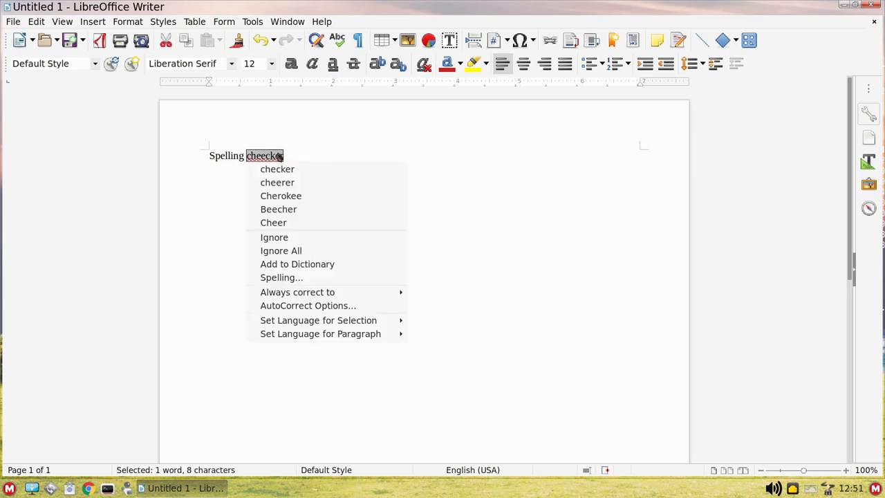
mouse_move(277, 169)
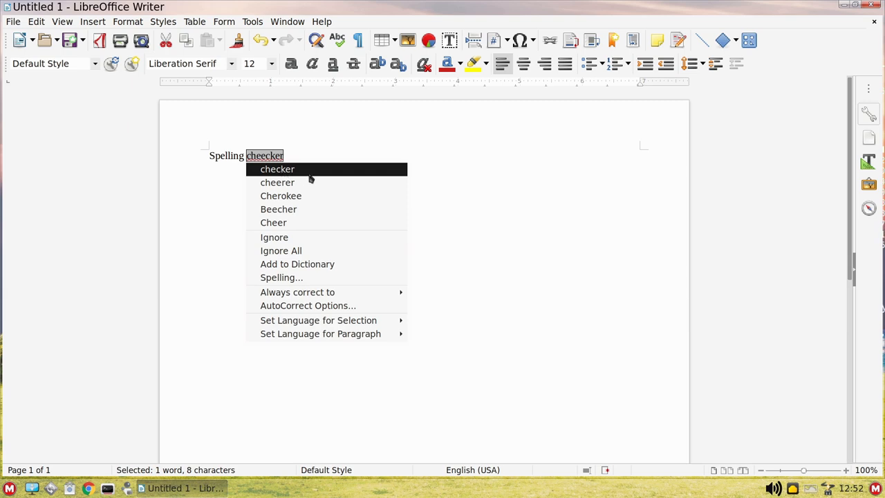
left_click(277, 169)
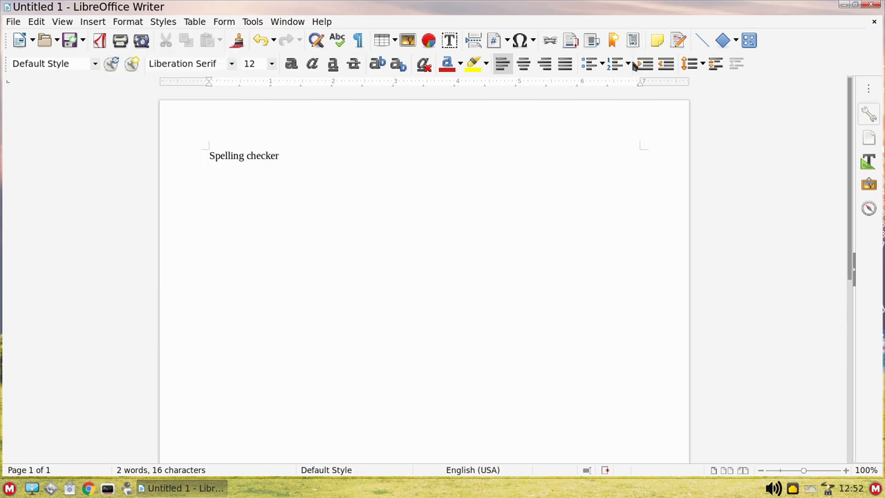
- Close the spell-check test document without saving it
left_click(265, 155)
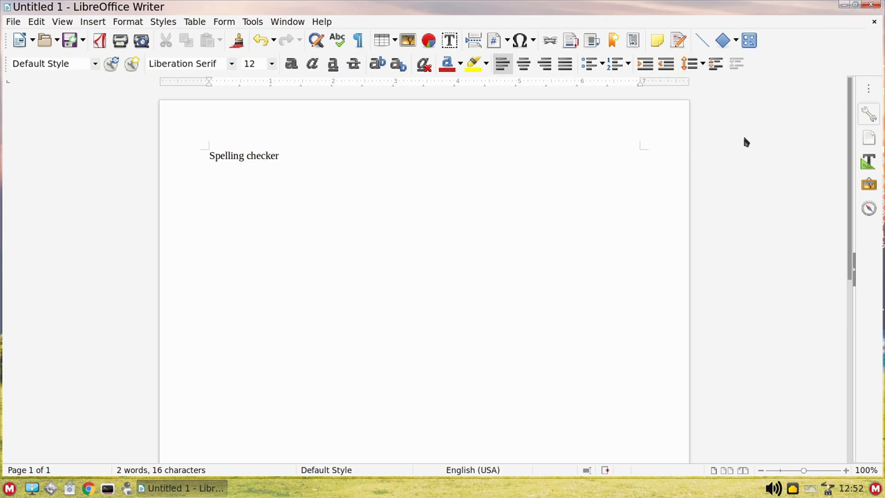
left_click(265, 155)
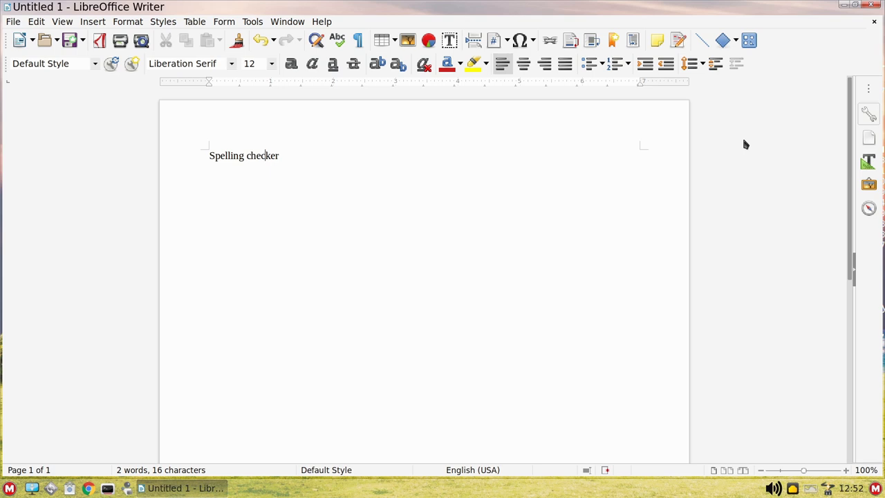
mouse_move(810, 86)
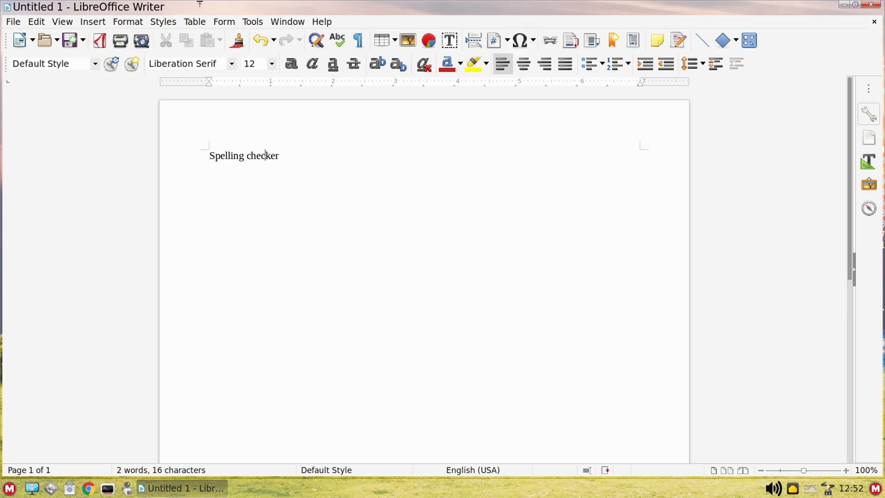
left_click(875, 7)
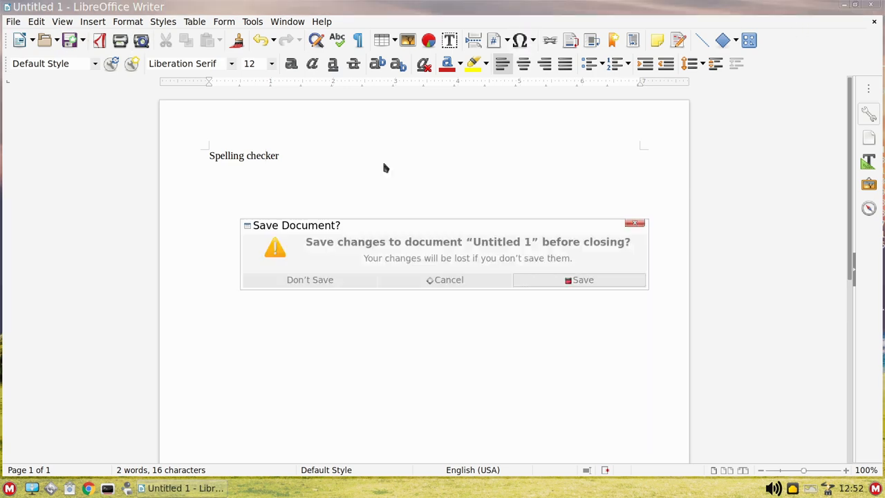
left_click(310, 280)
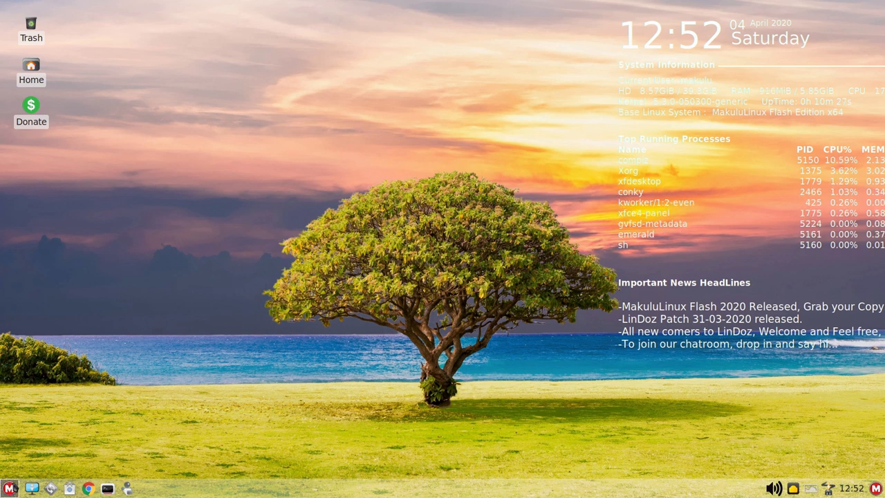
- Open the Whisker Menu and look over the Settings category's applications
left_click(9, 489)
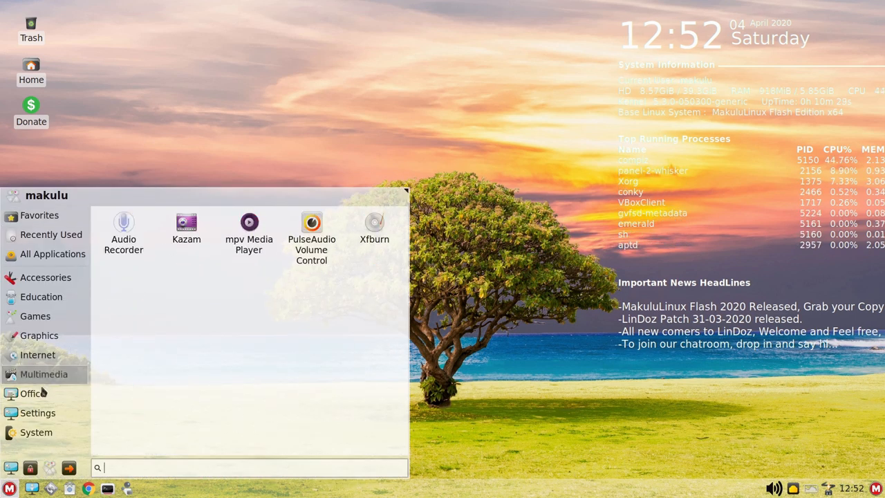
left_click(37, 413)
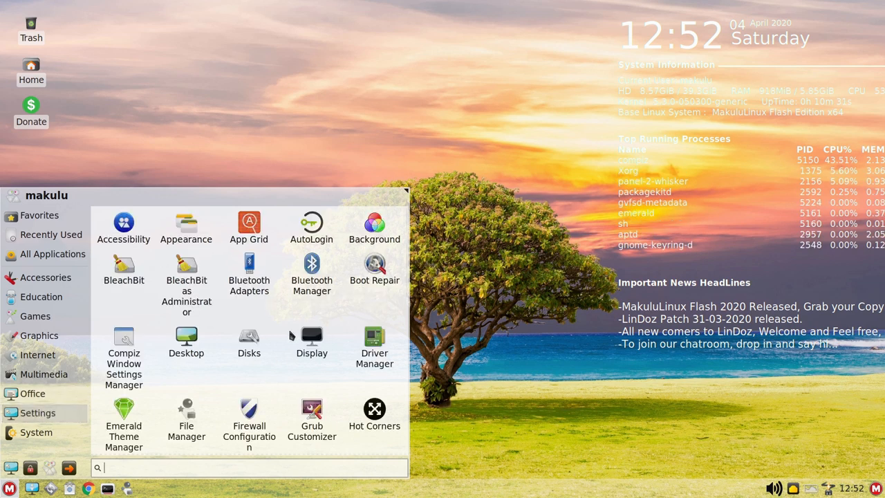
mouse_move(311, 280)
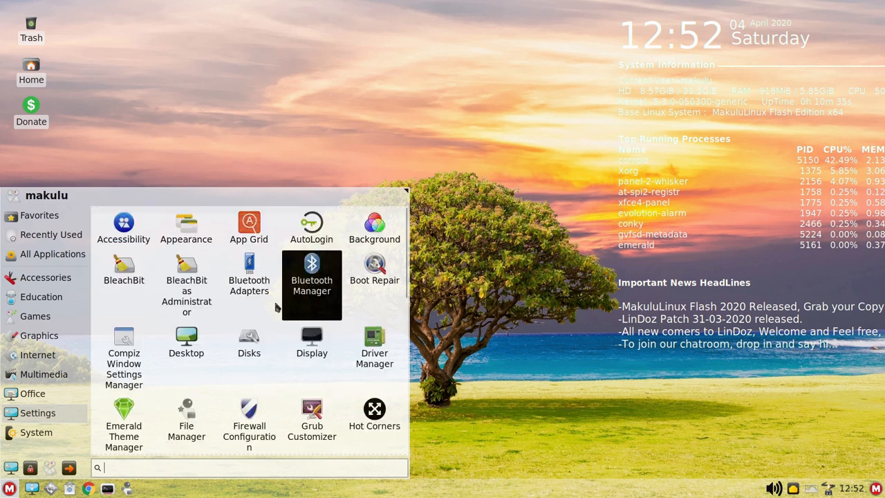
left_click(186, 228)
type("the")
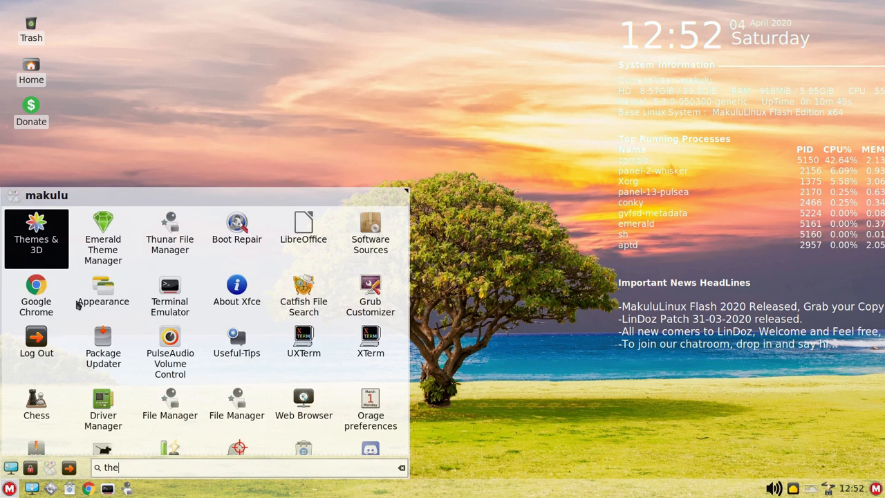
mouse_move(36, 235)
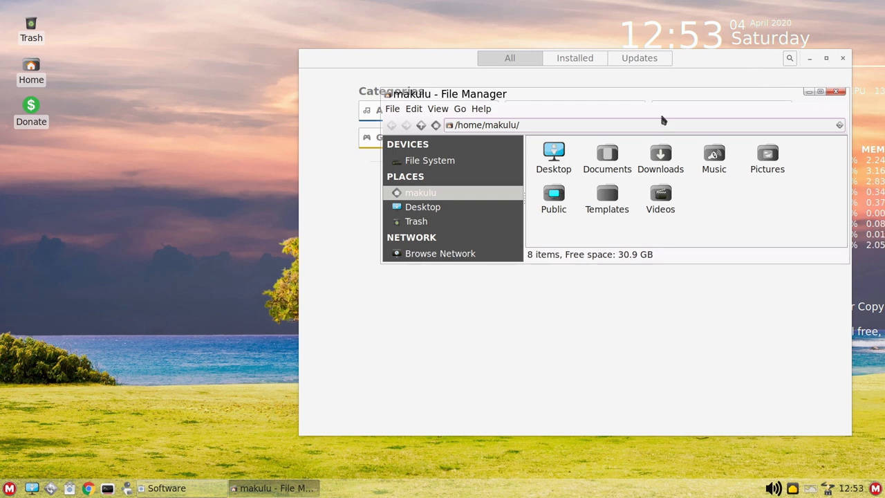
- Glance at the cursor/colour theme picker, then close it, the Software store and file manager
left_click(10, 487)
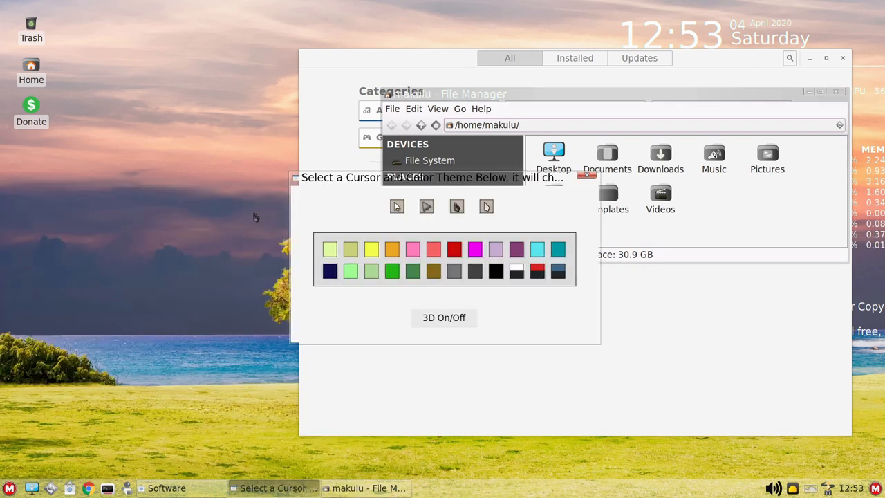
left_click(444, 318)
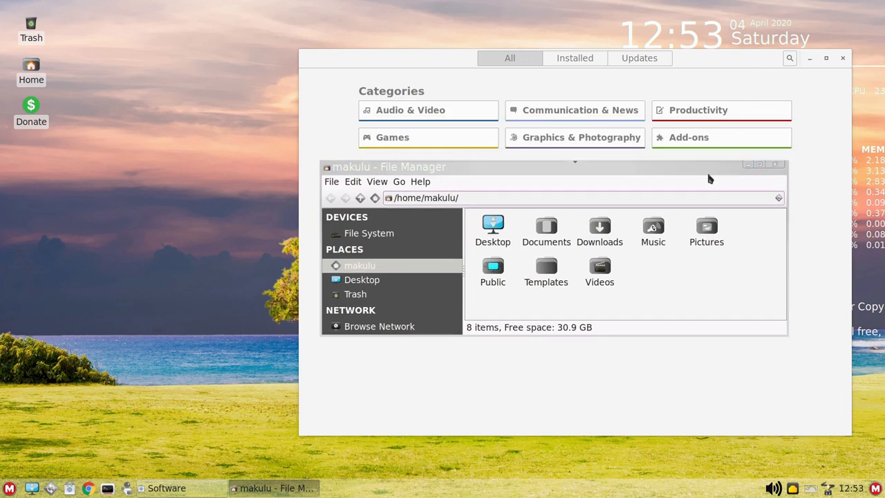
left_click(10, 488)
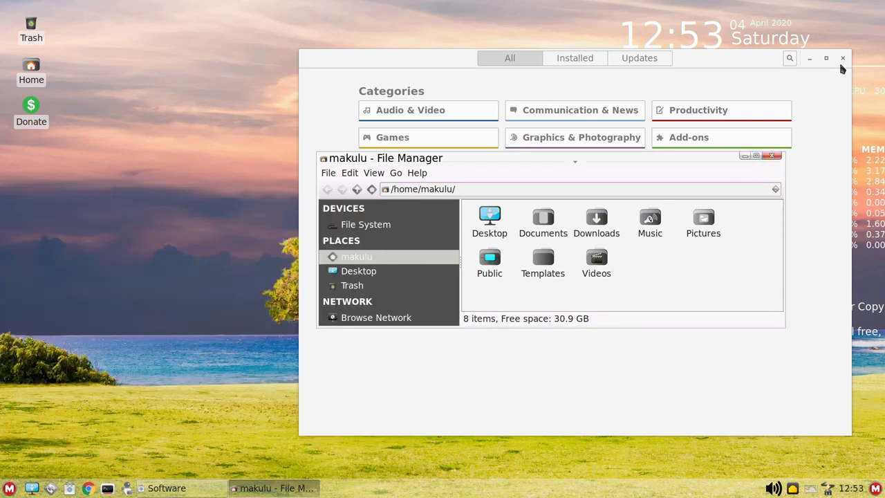
left_click(773, 155)
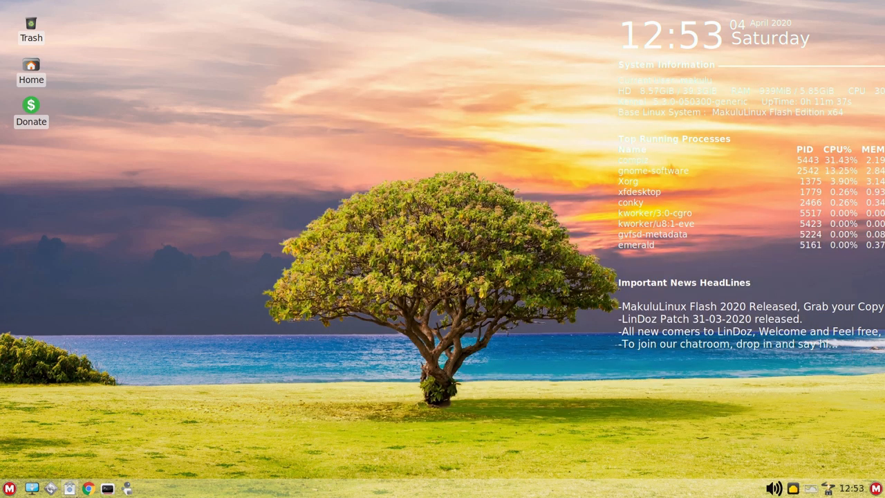
- Browse the Whisker Menu's Multimedia and Settings categories, then launch Google Chrome
left_click(9, 489)
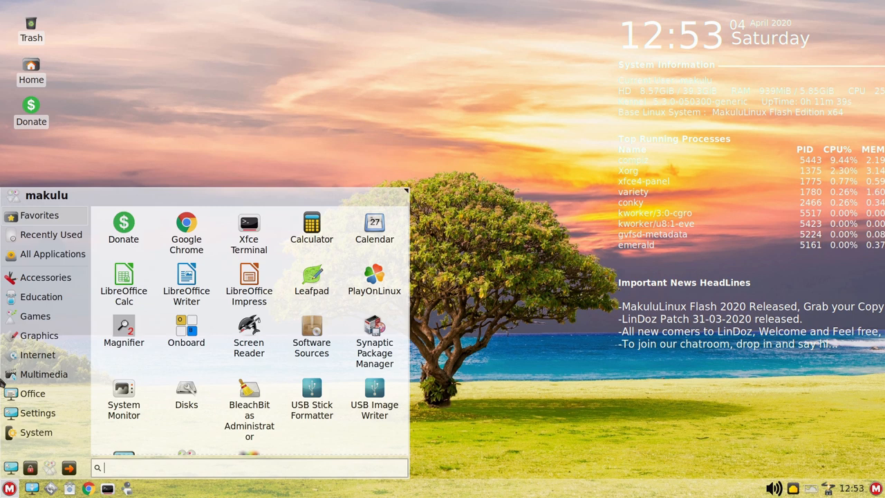
left_click(44, 374)
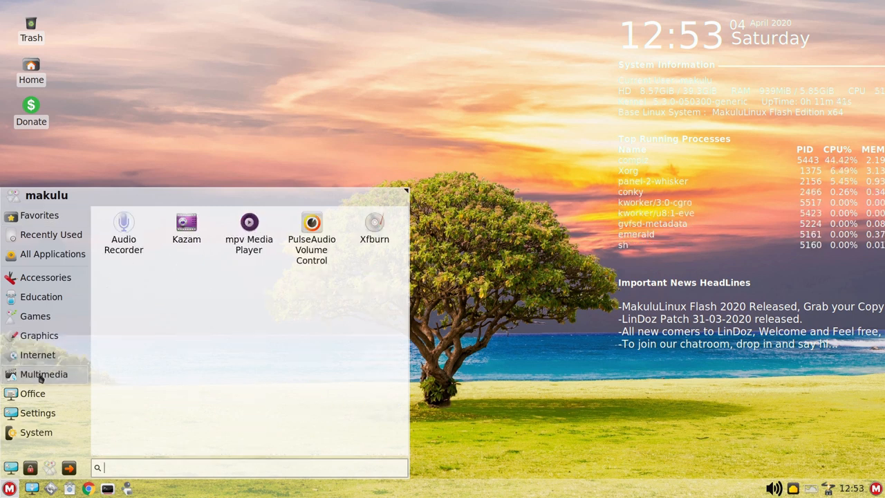
left_click(36, 432)
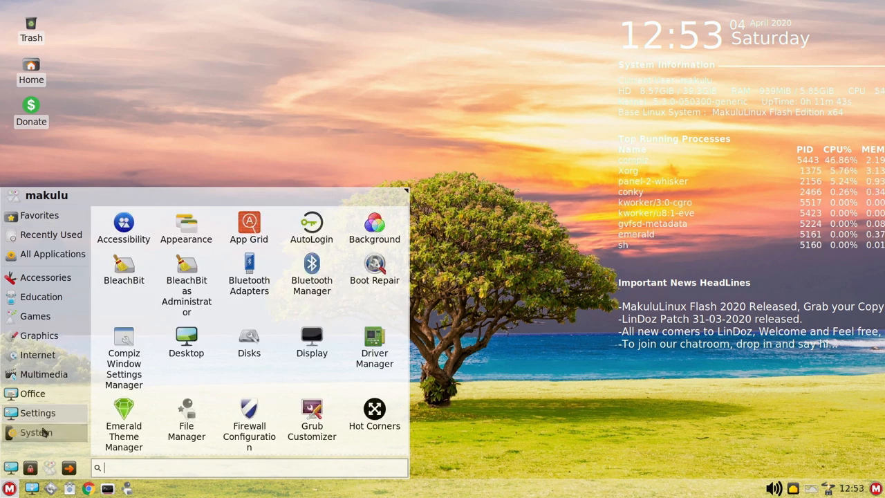
left_click(366, 377)
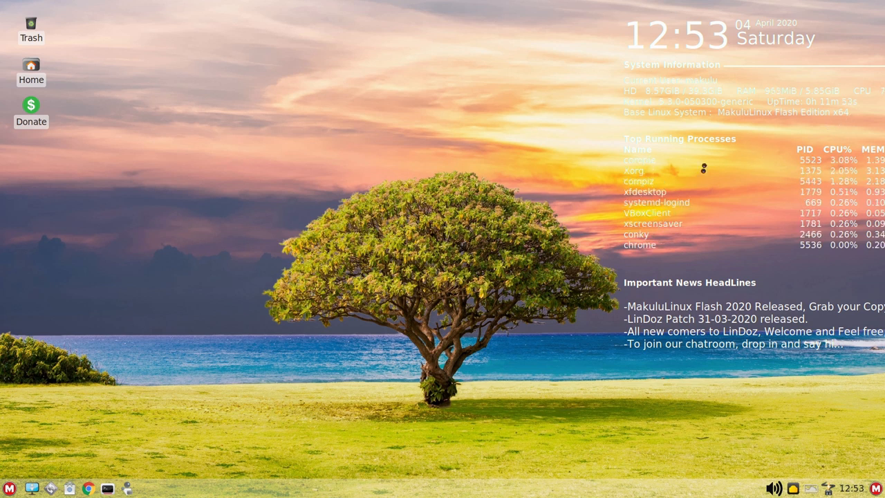
- Untick 'Make Google Chrome the default browser', confirm with OK, and close the Chrome window
left_click(88, 489)
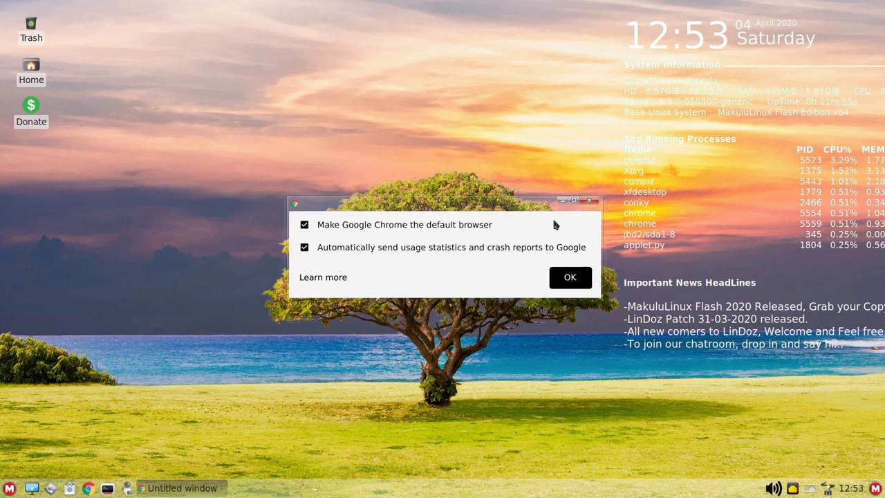
left_click(304, 224)
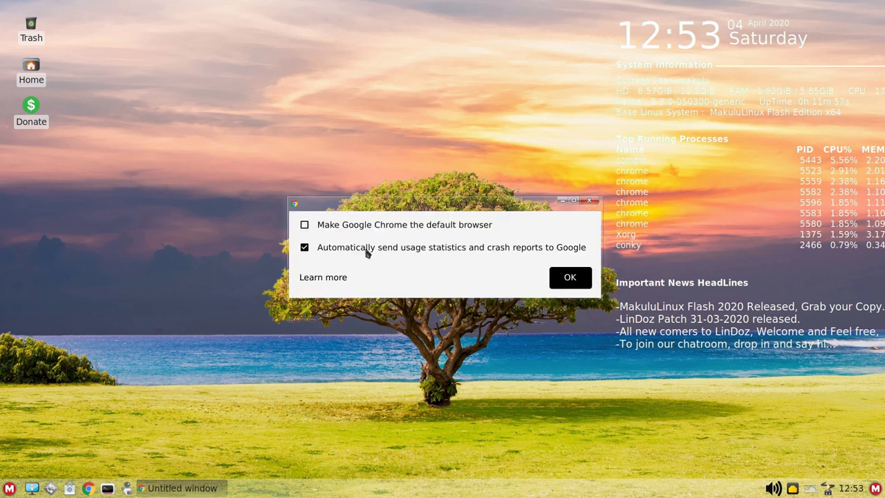
left_click(570, 277)
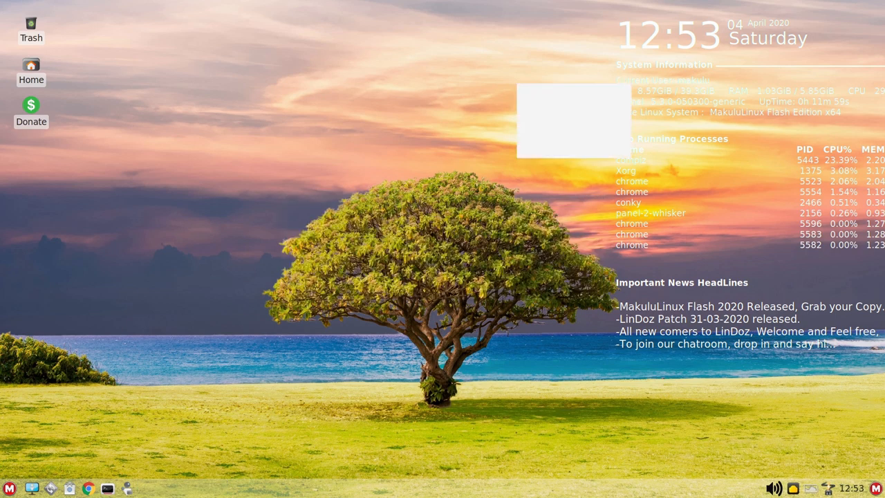
left_click(87, 488)
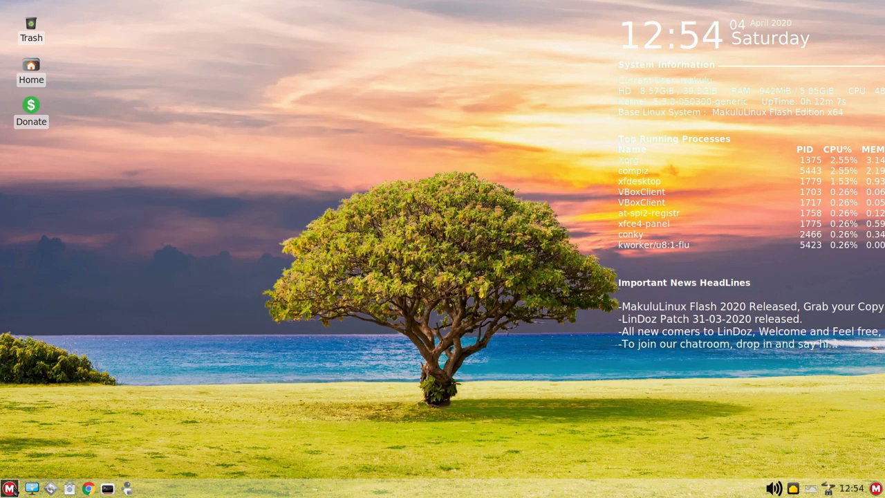
left_click(7, 489)
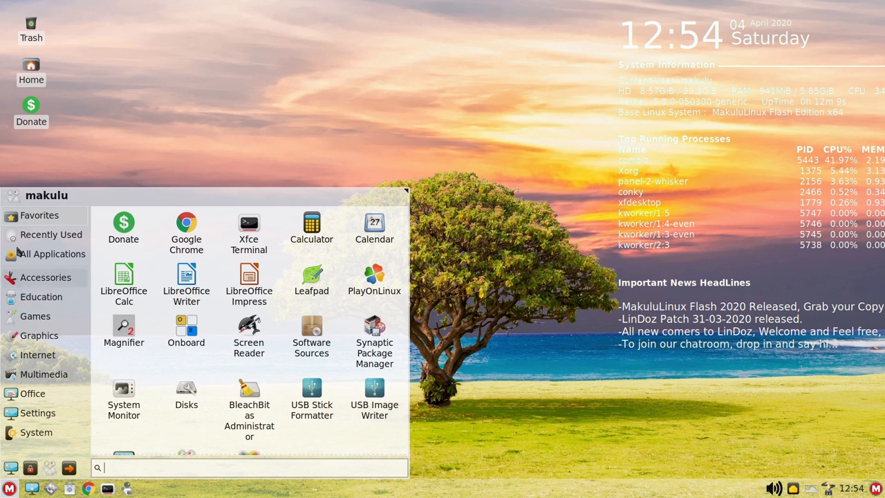
left_click(37, 355)
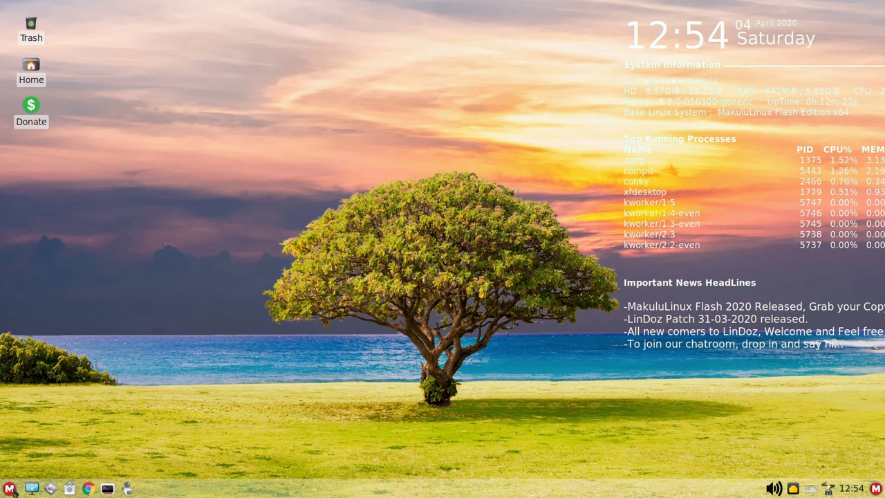
left_click(9, 489)
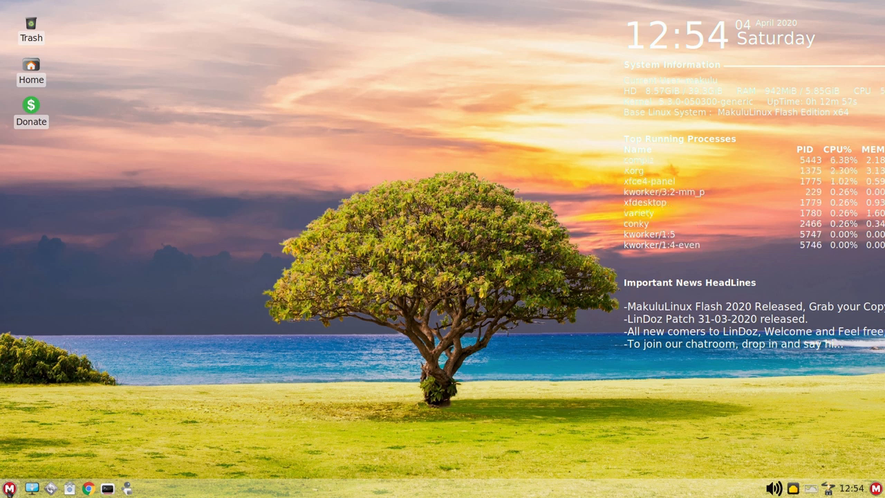
- List the Whisker Menu's System tools, scrolling past Samba share, Software Updater and Timeshift
left_click(8, 489)
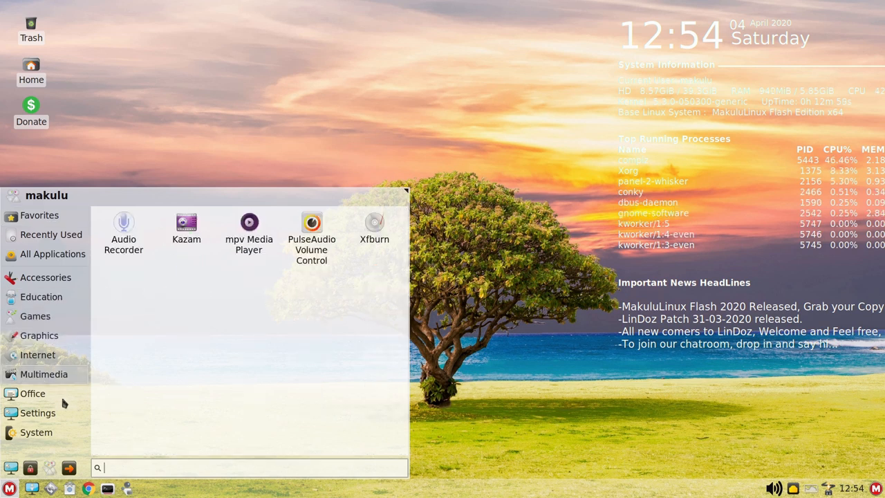
left_click(36, 433)
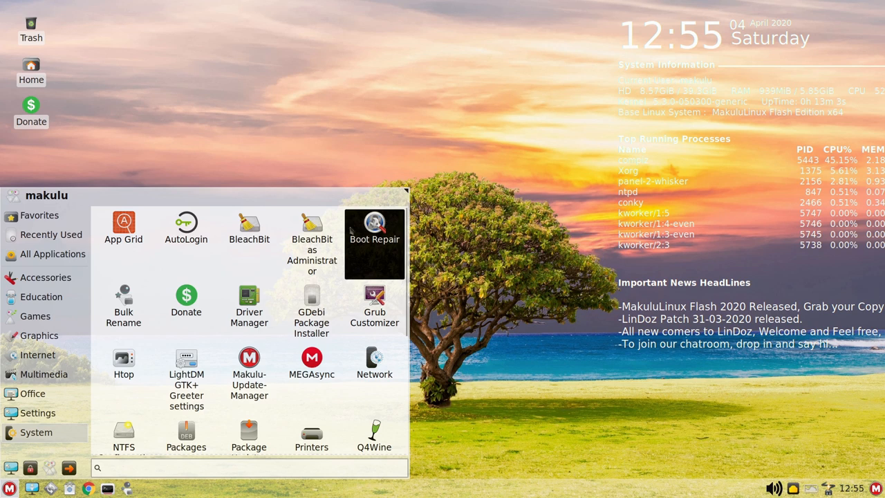
mouse_move(186, 228)
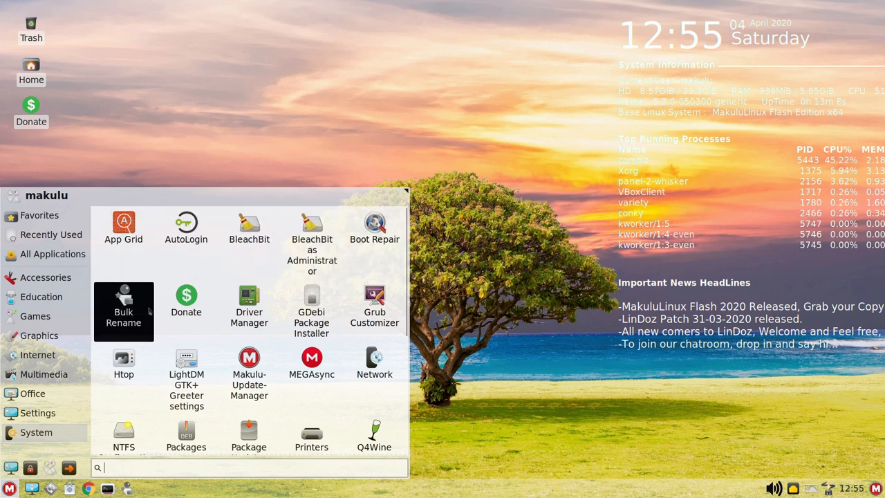
mouse_move(374, 312)
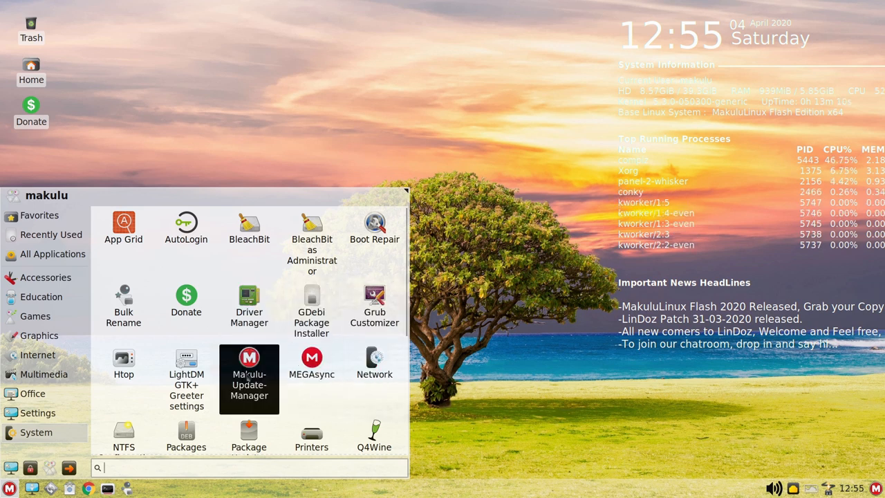
scroll("down", 3)
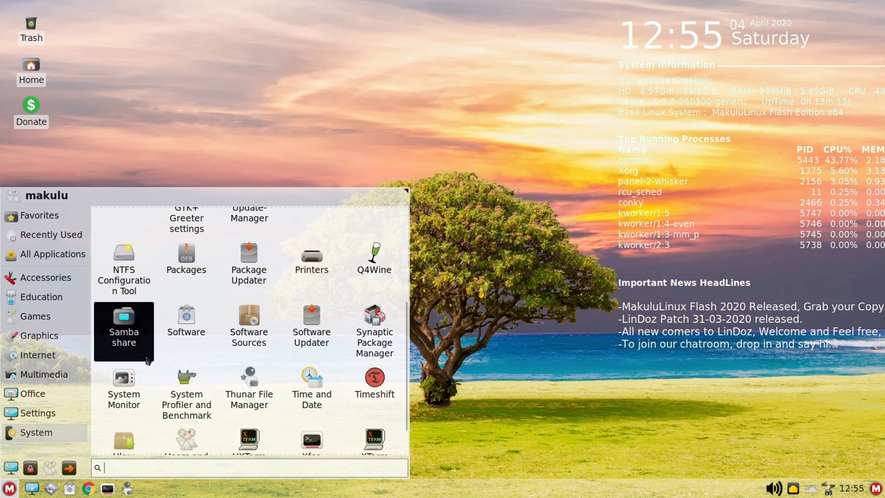